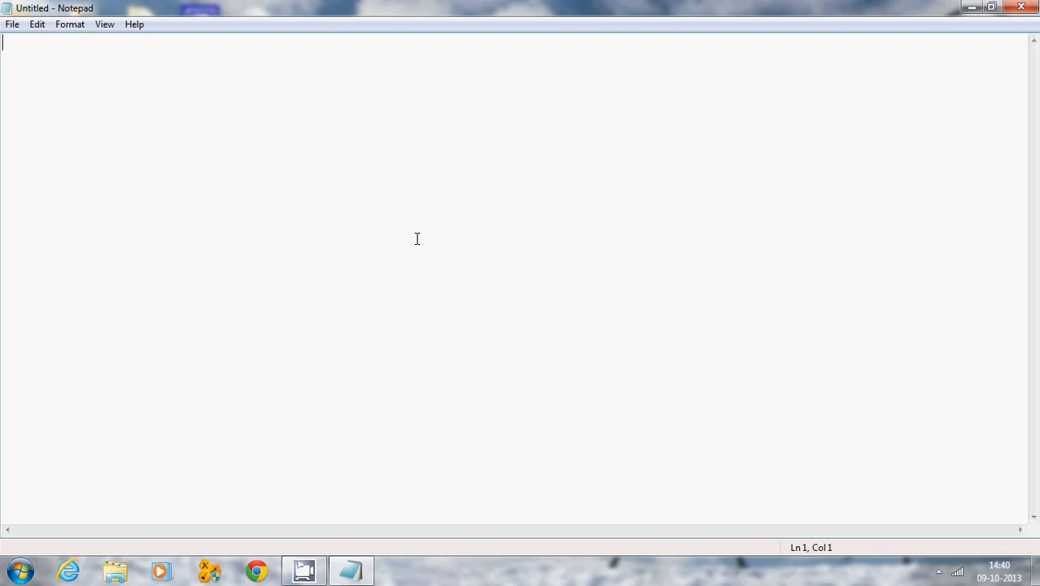
# Step: Write the heading 'Intro to c' and 'syntax' on the next line, then leave blank lines
pyautogui.write('In')
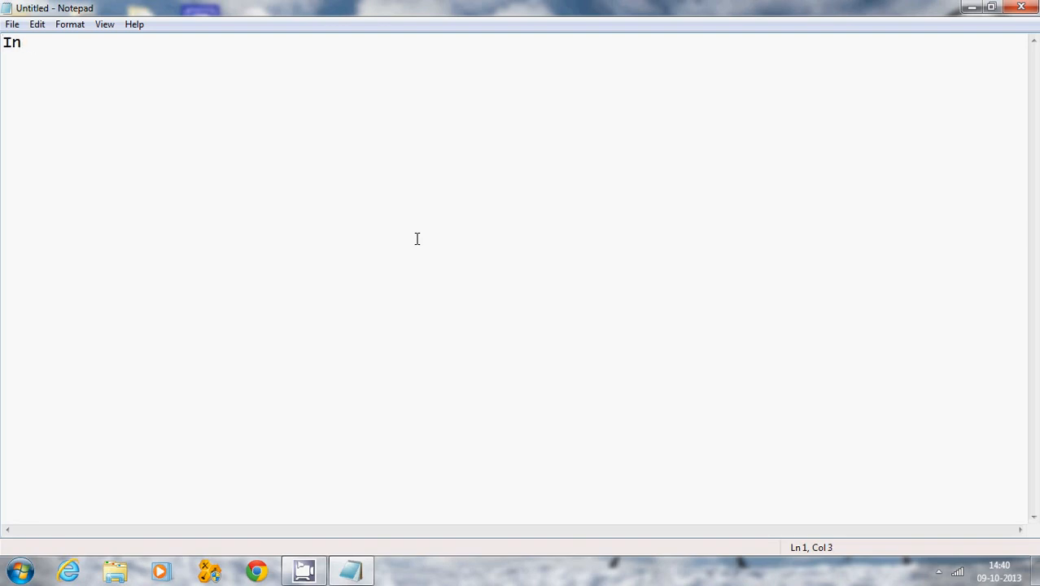
pyautogui.write('tro to c')
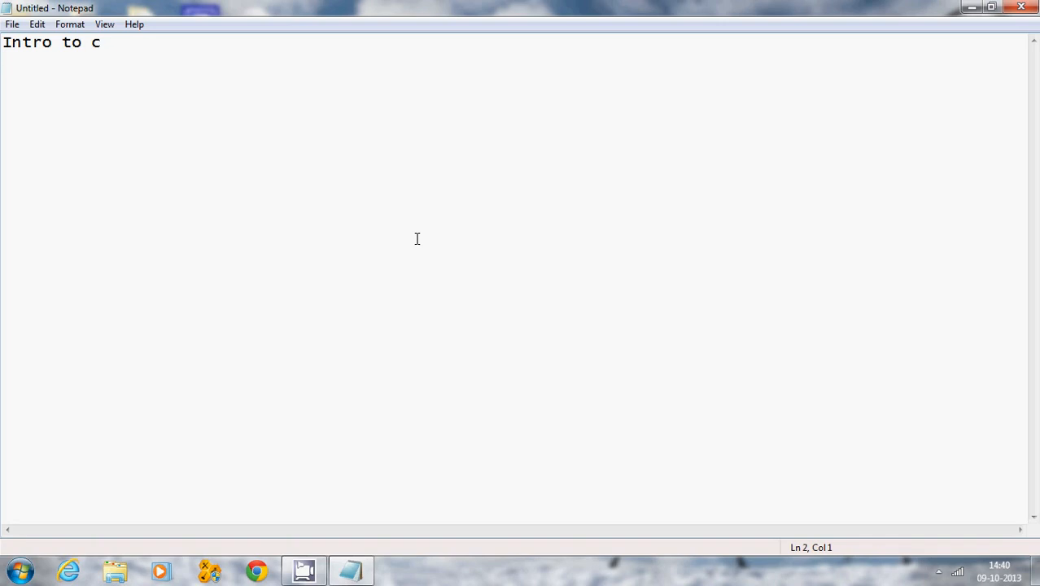
pyautogui.write('sy')
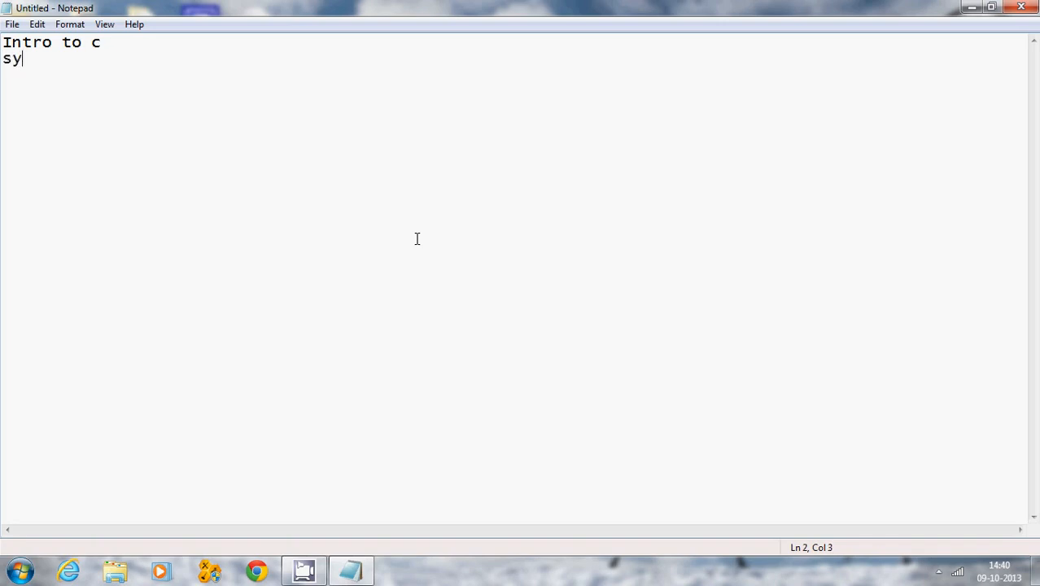
pyautogui.write('ntax')
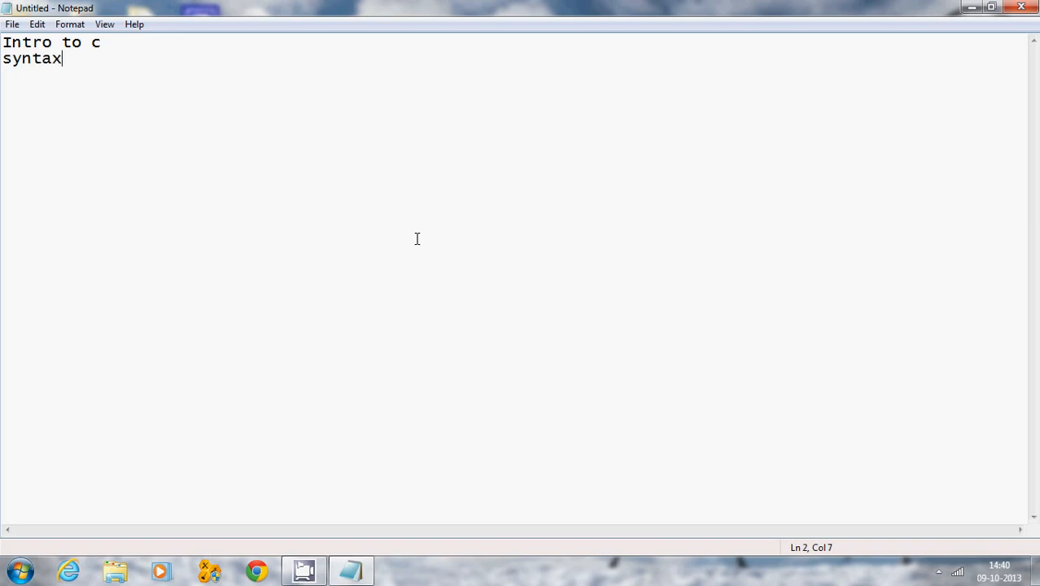
pyautogui.press('Enter')
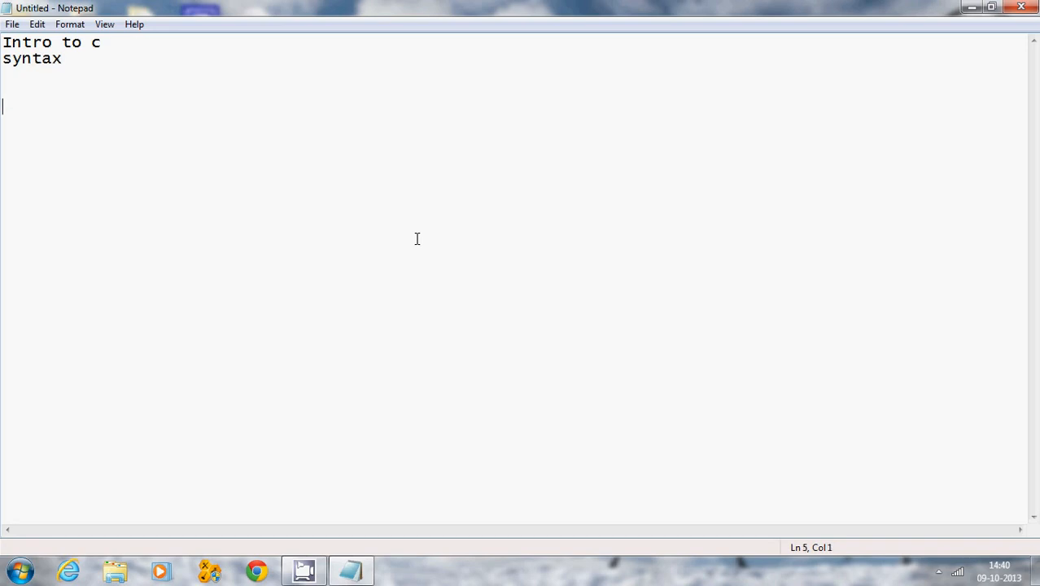
pyautogui.press('enter')
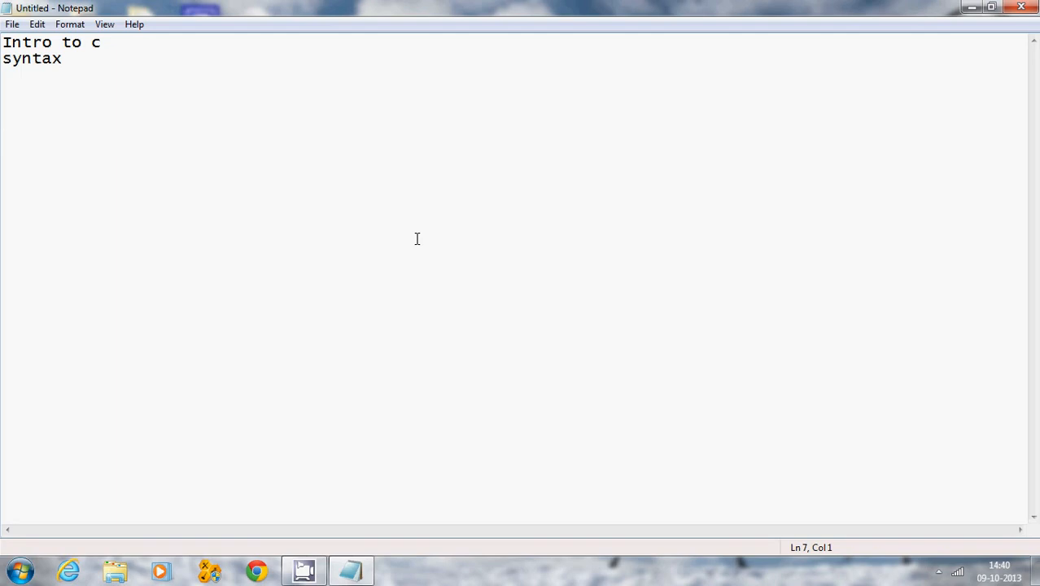
# Step: Add the question 'what is c?' and move to the answer line
pyautogui.write('what i')
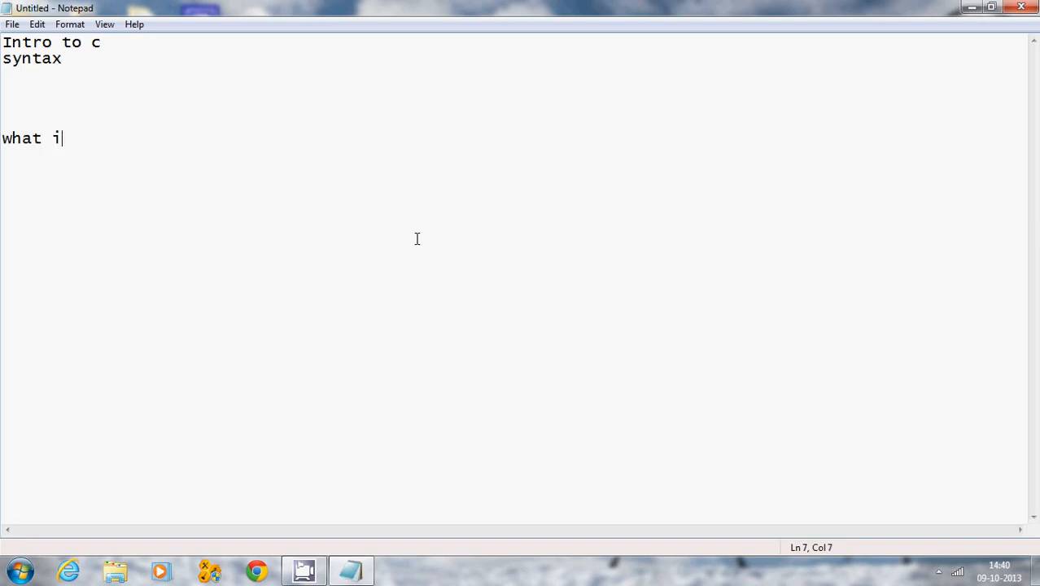
pyautogui.write('s c?')
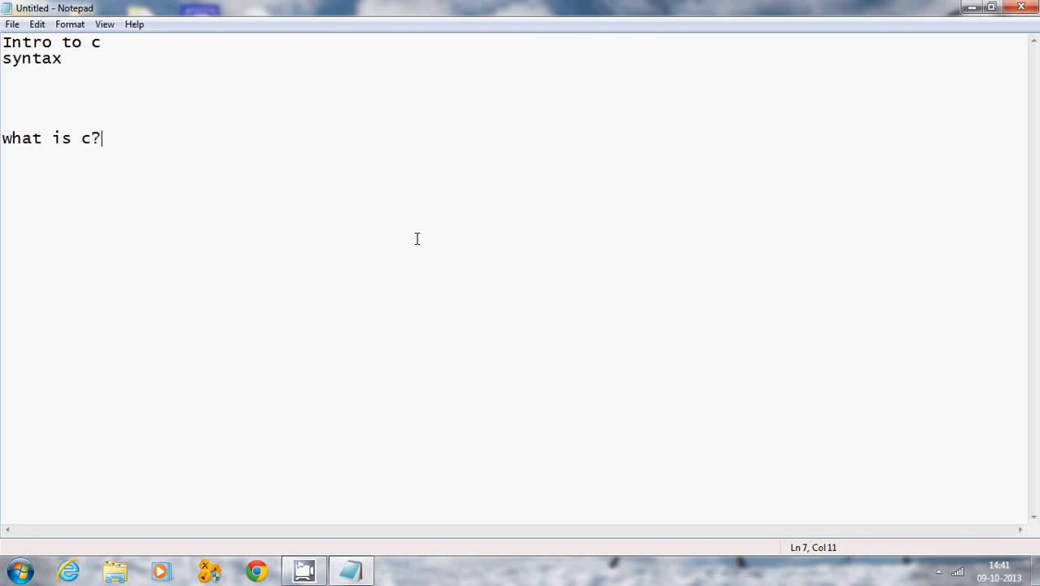
pyautogui.press('Enter')
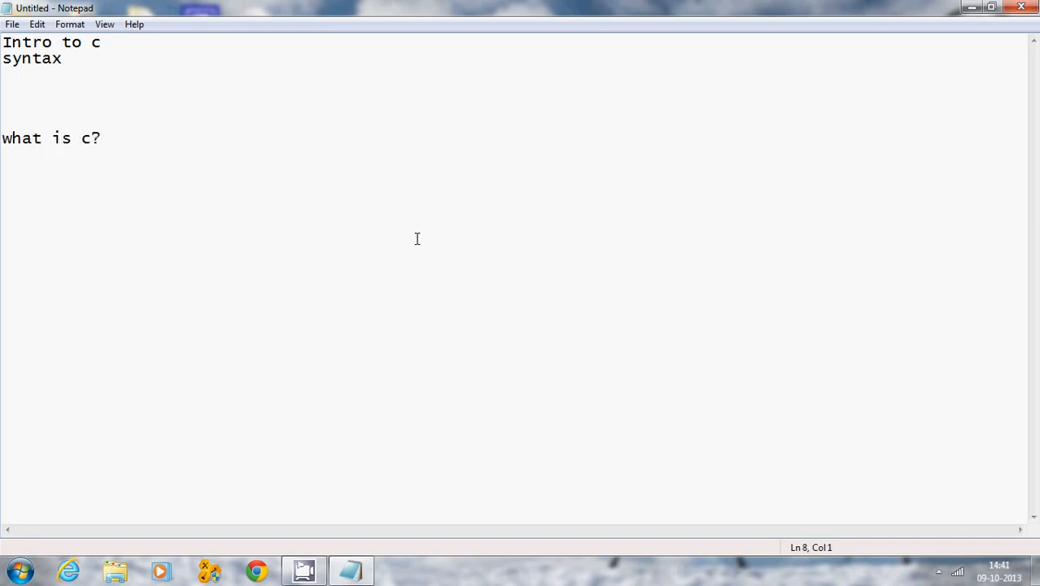
# Step: Write the answer 'c is a cross platform programming lang.' beneath the question
pyautogui.write('c is')
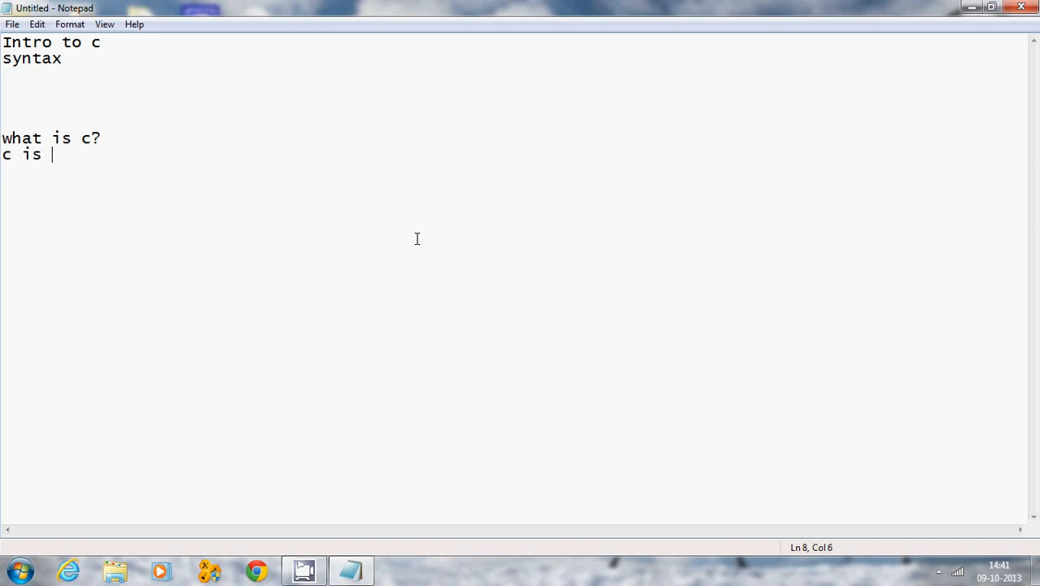
pyautogui.write('a cr')
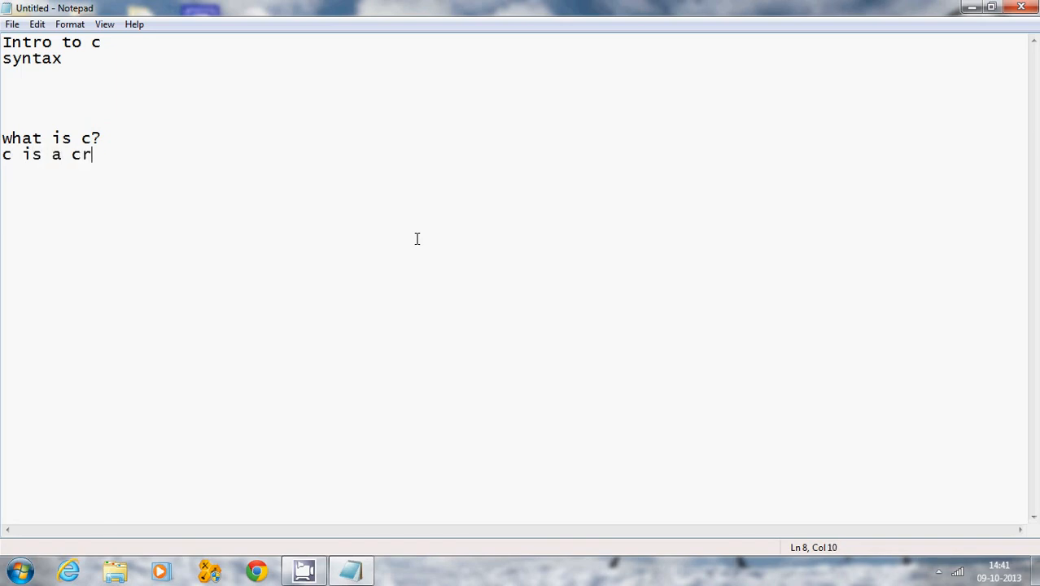
pyautogui.write('oss pla')
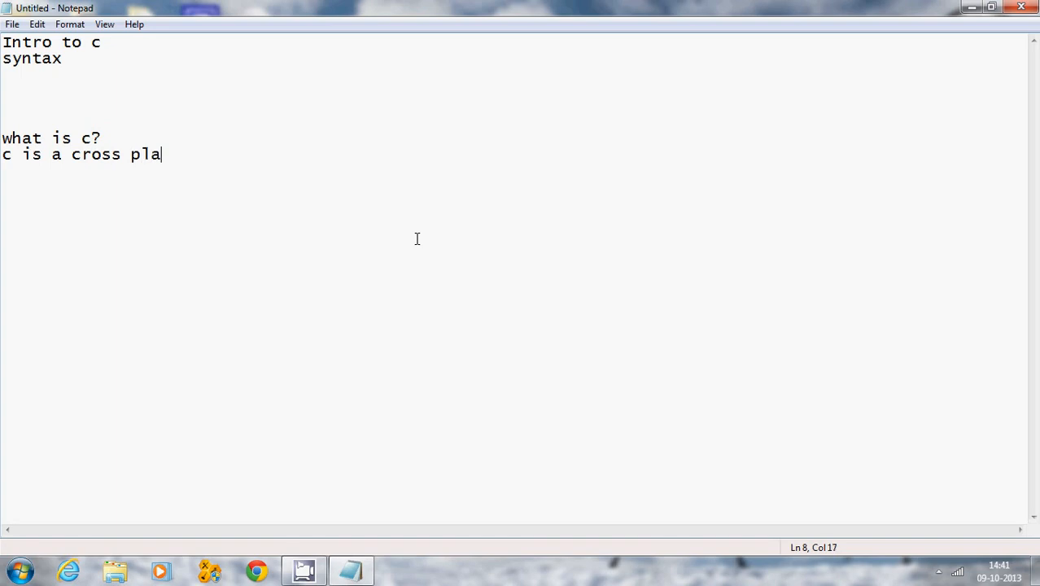
pyautogui.write('tform')
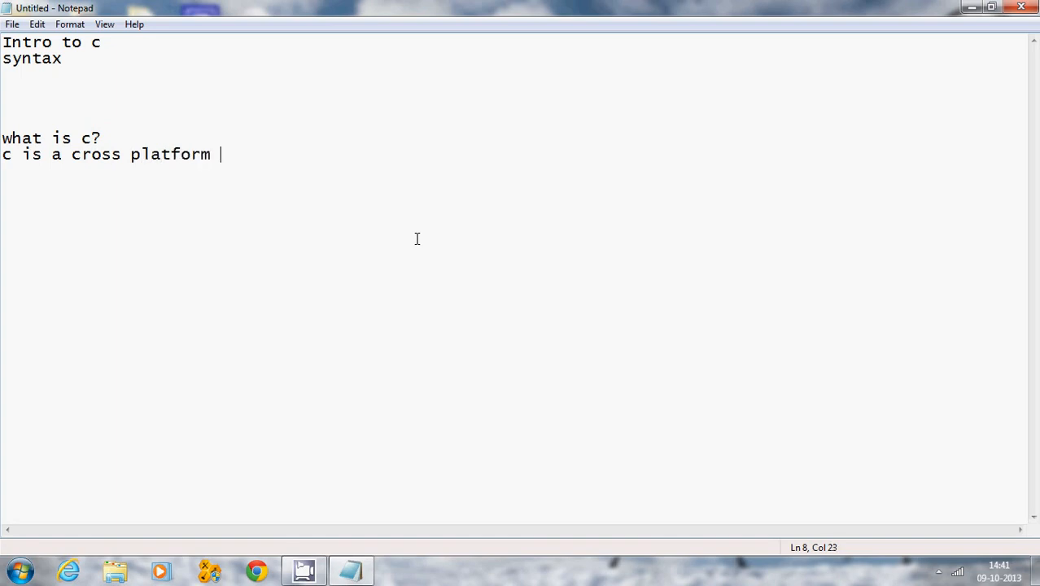
pyautogui.write('pr')
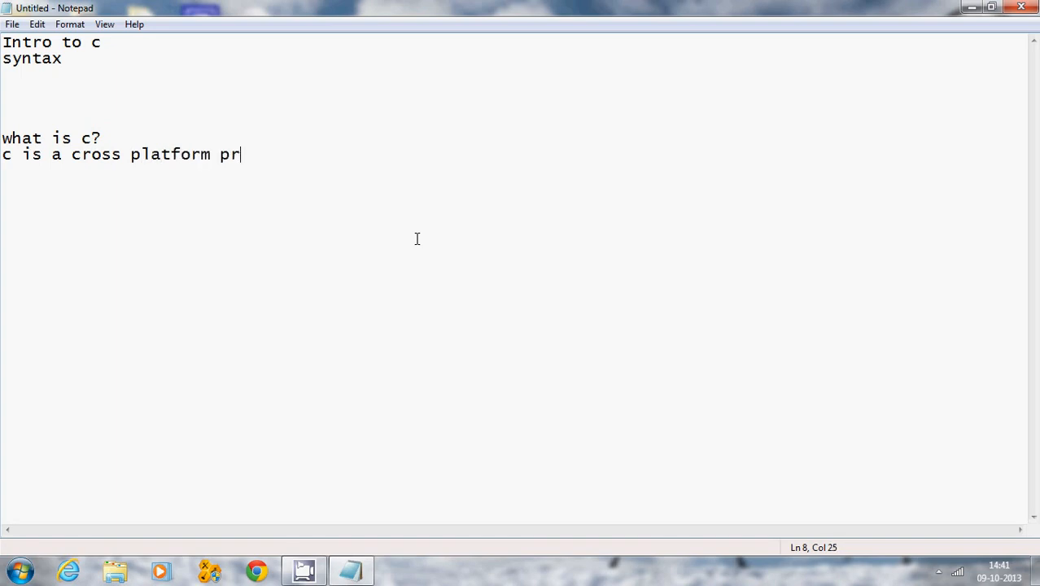
pyautogui.write('ogra')
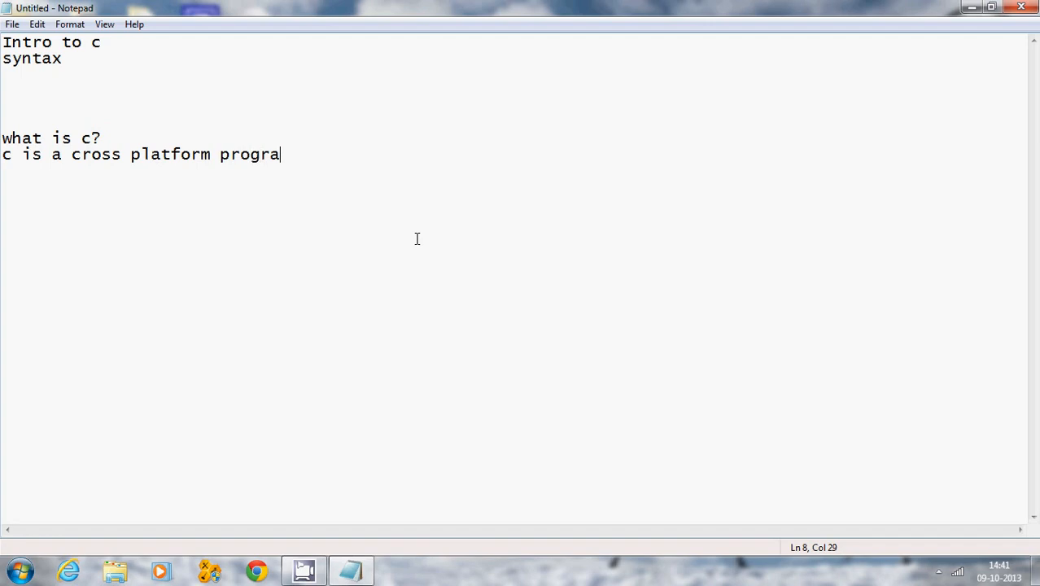
pyautogui.write('mming l')
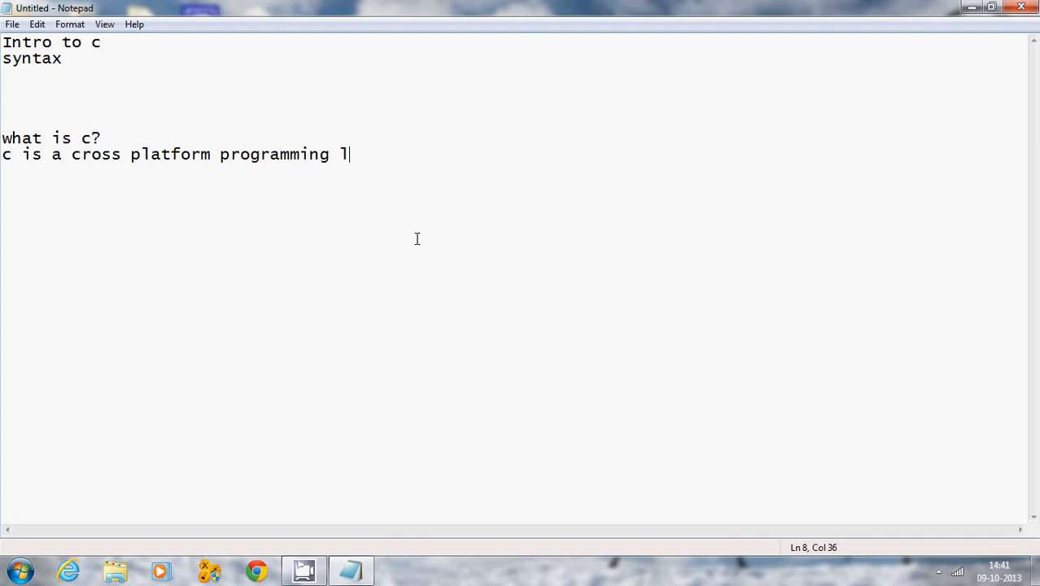
pyautogui.write('ang')
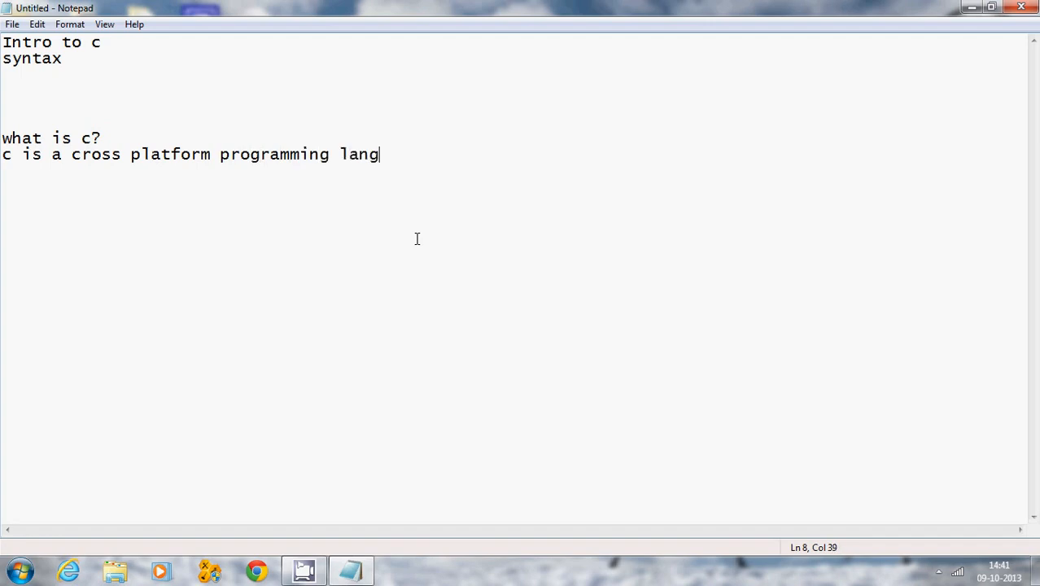
pyautogui.write('.')
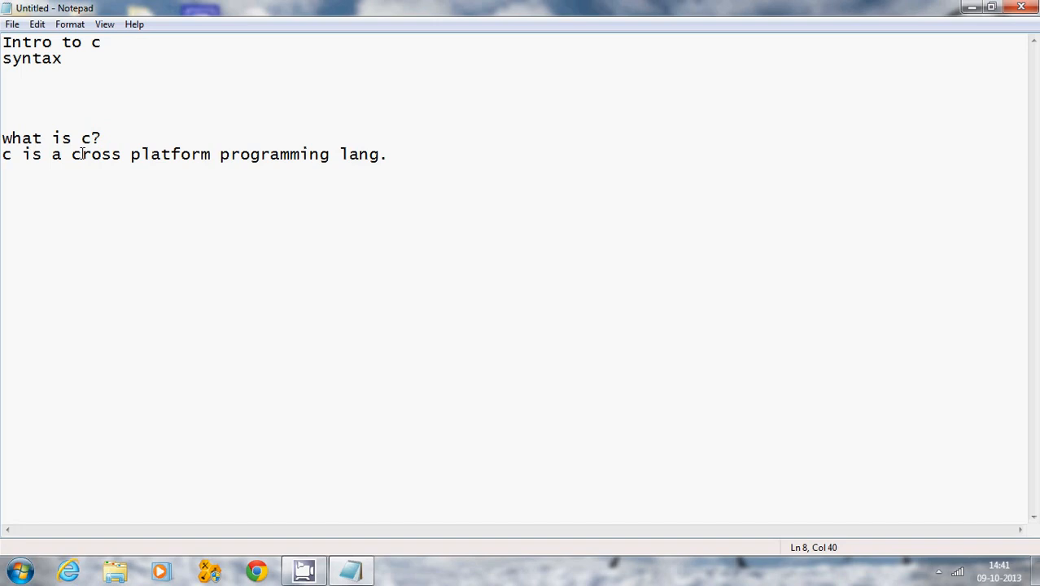
pyautogui.moveTo(72, 153); pyautogui.dragTo(292, 153)
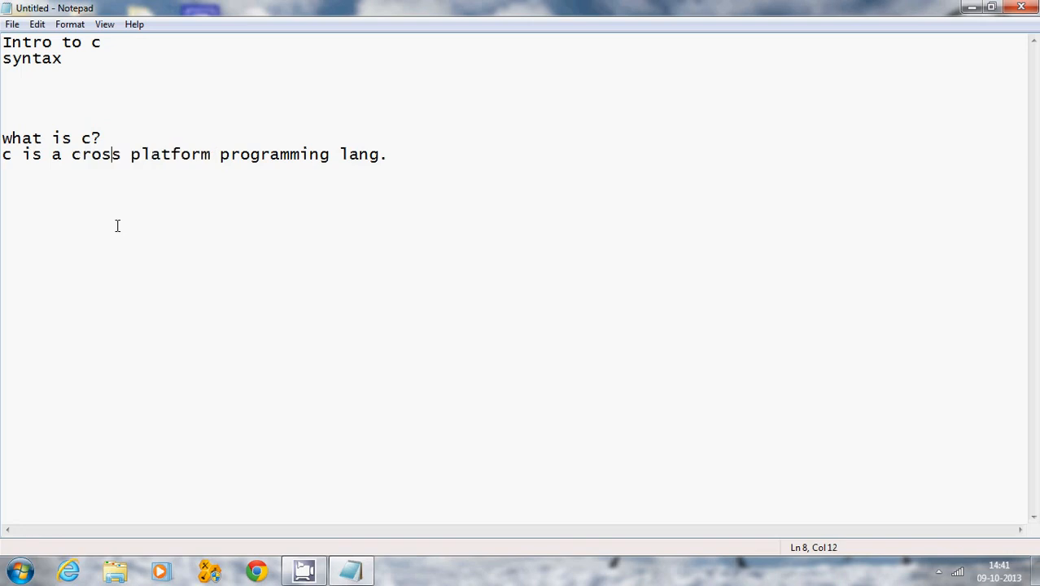
pyautogui.moveTo(414, 154)
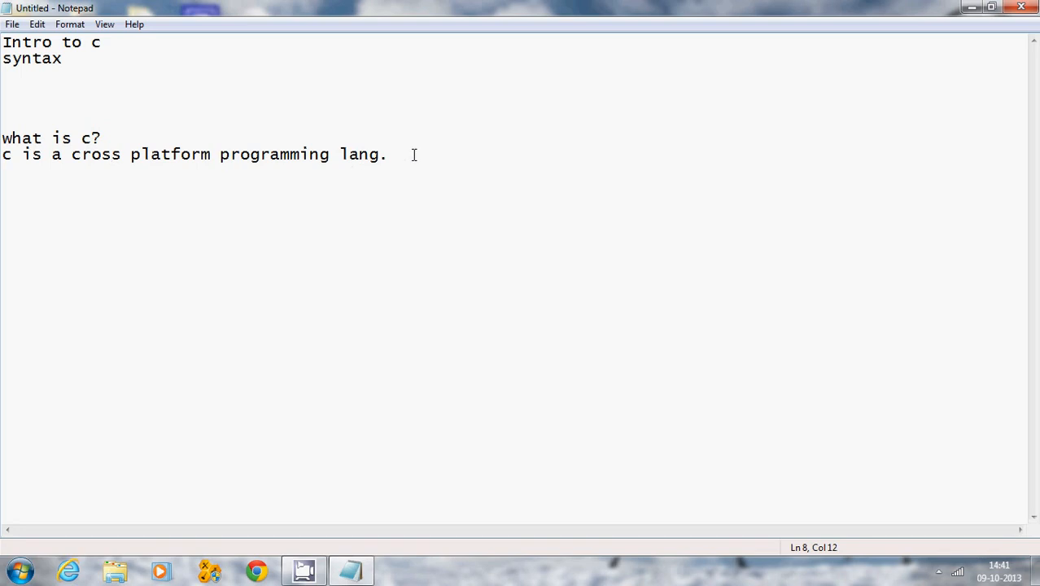
pyautogui.click(387, 155)
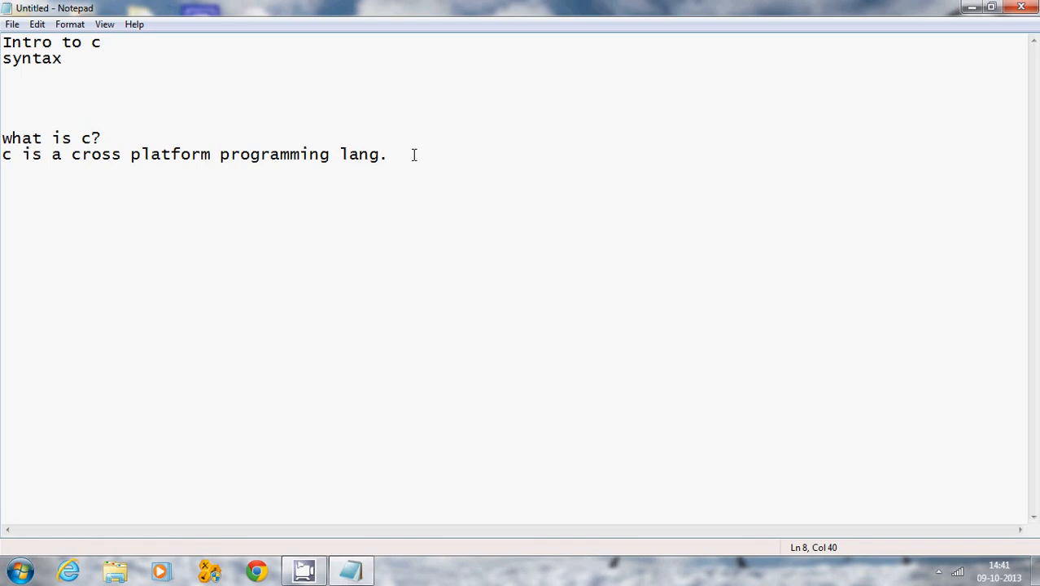
# Step: Add the line 'c is a widely used.' below the definition
pyautogui.write('c is a')
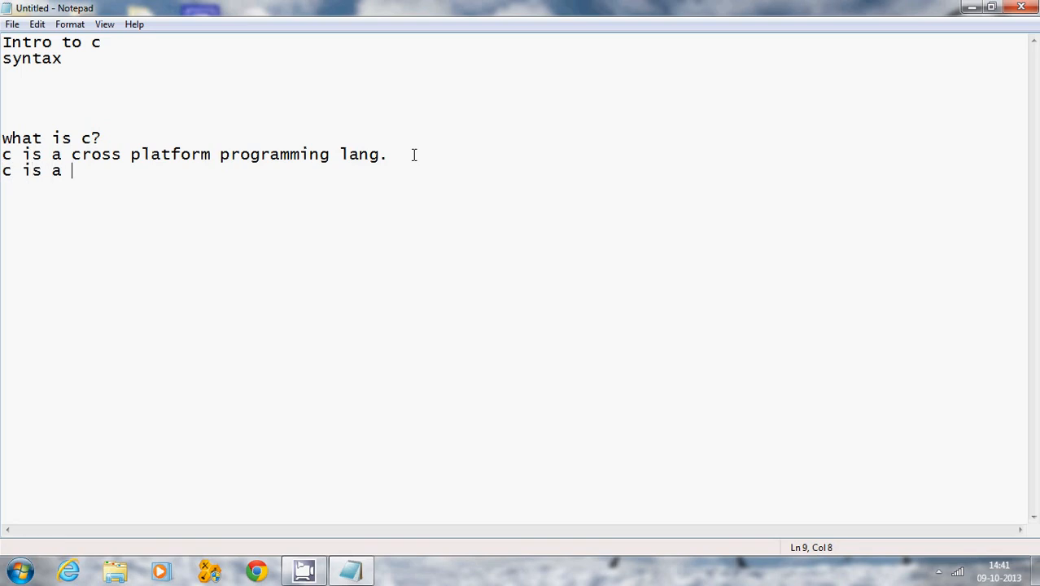
pyautogui.write('widel')
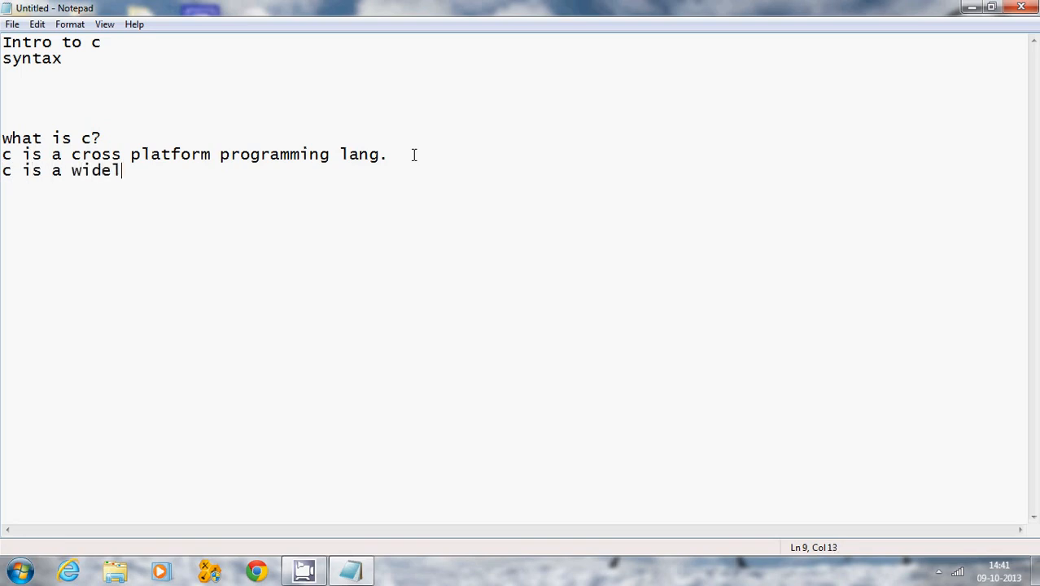
pyautogui.write('y use')
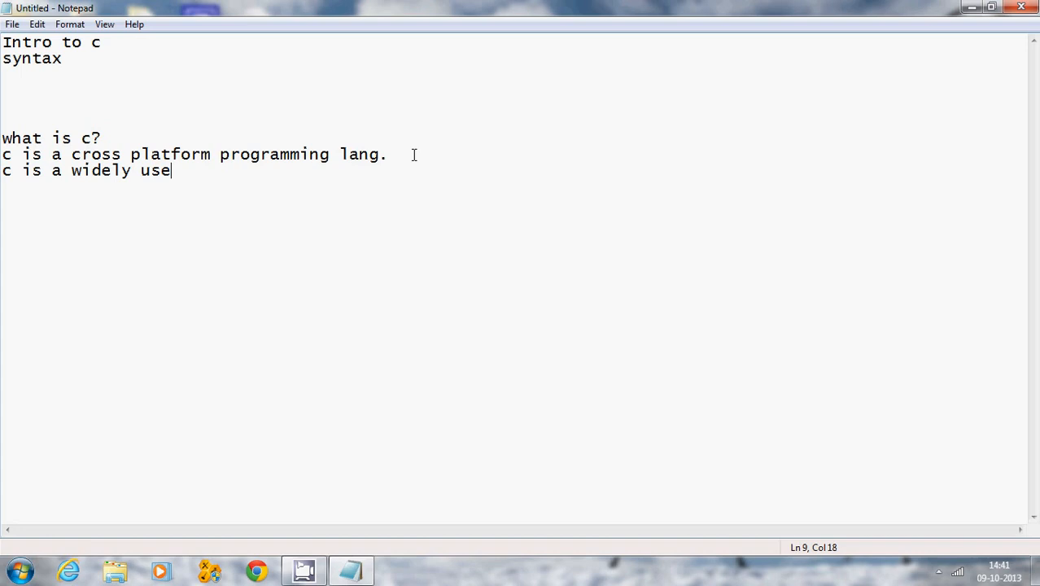
pyautogui.write('d.')
pyautogui.write('what')
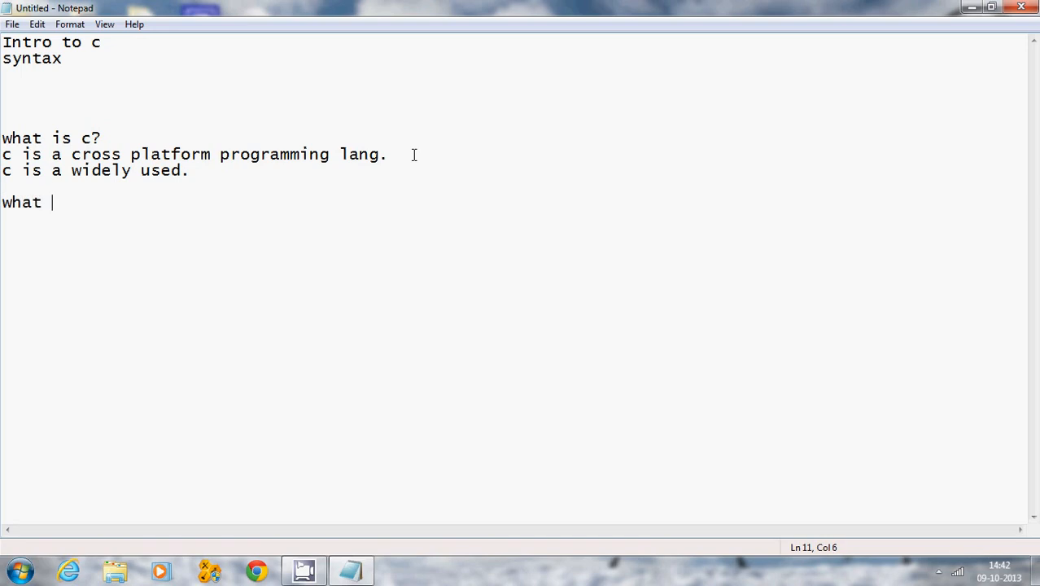
# Step: Write 'what is compiler?' with '0 or 1' on the line beneath it
pyautogui.write('is co')
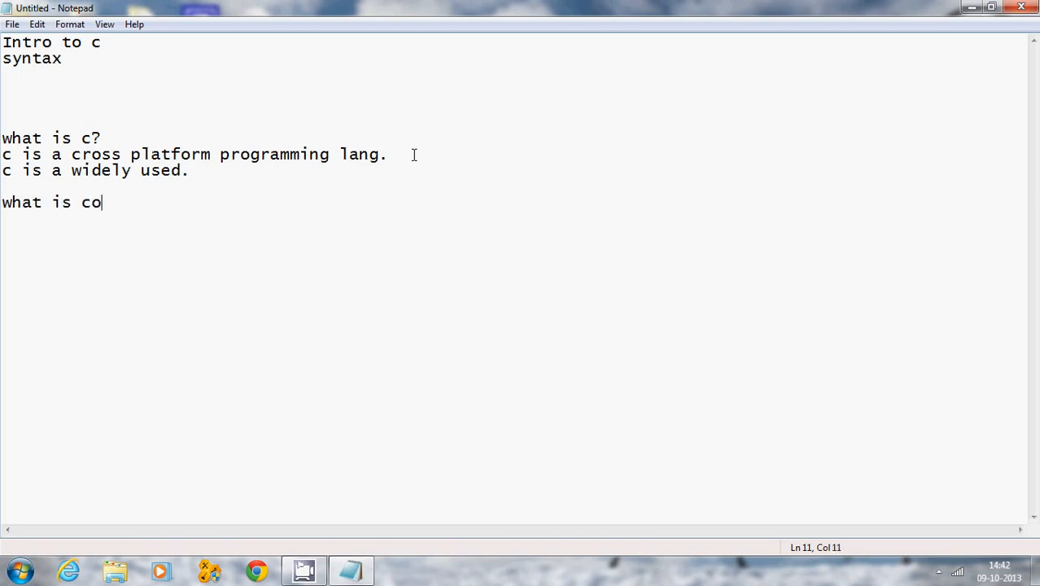
pyautogui.write('mpiler')
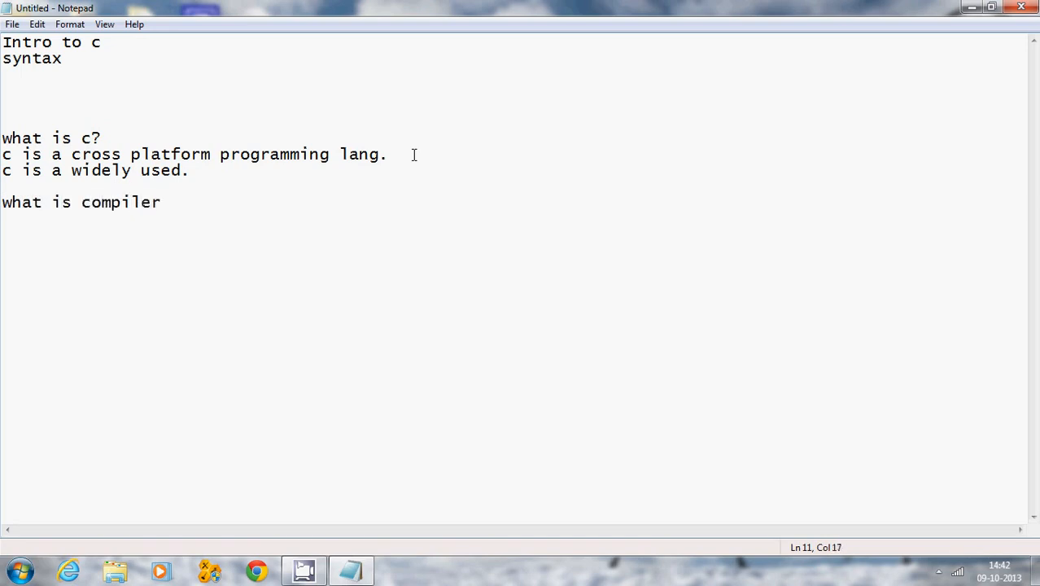
pyautogui.write('?')
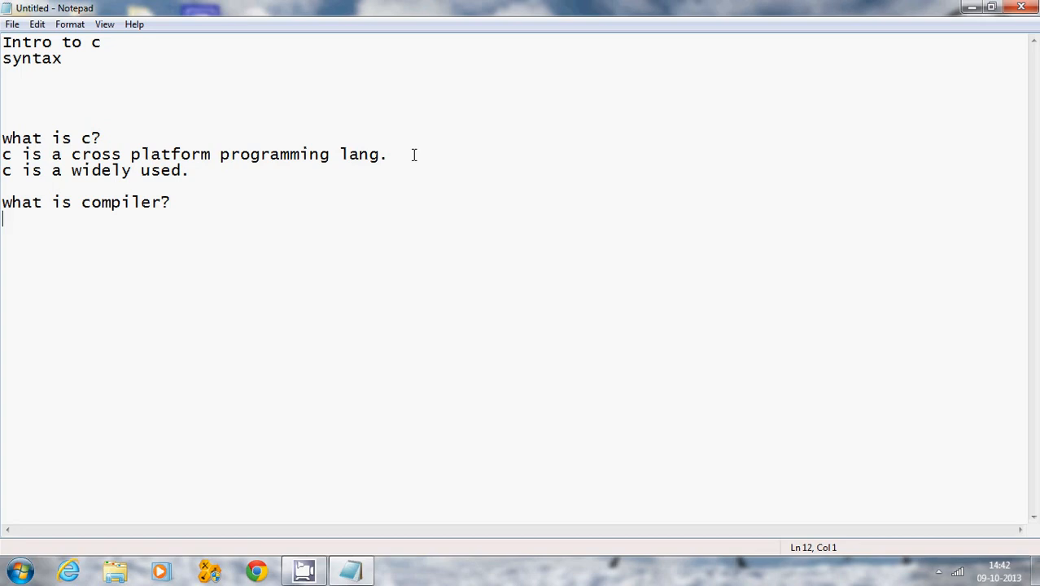
pyautogui.write('O')
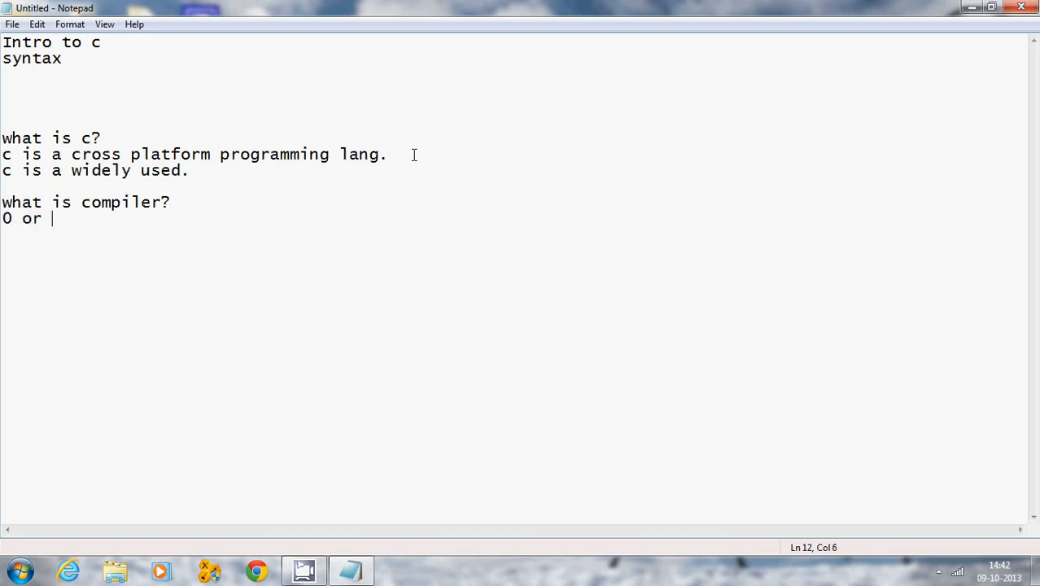
pyautogui.write('1')
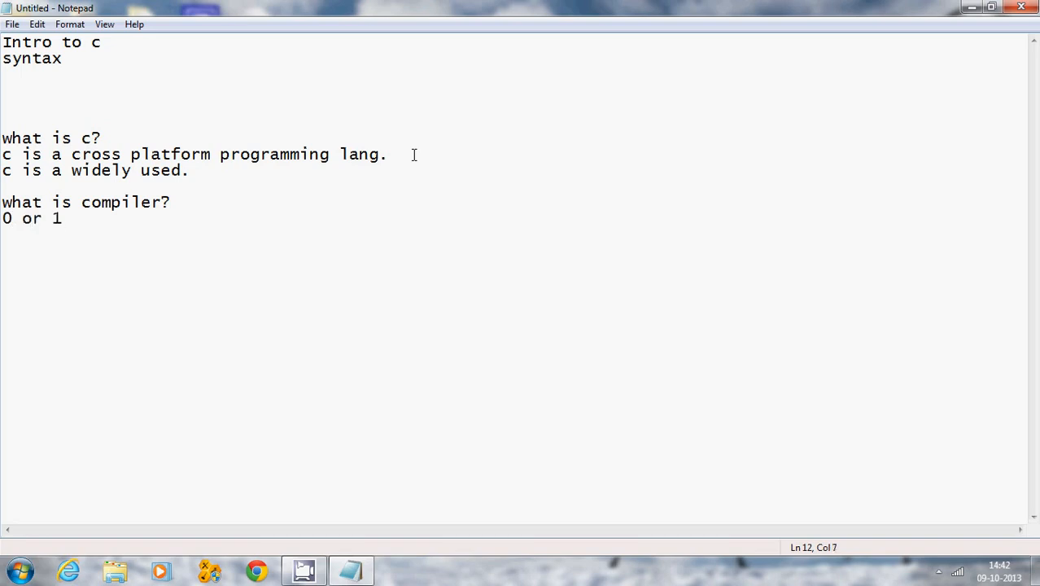
pyautogui.click(57, 218)
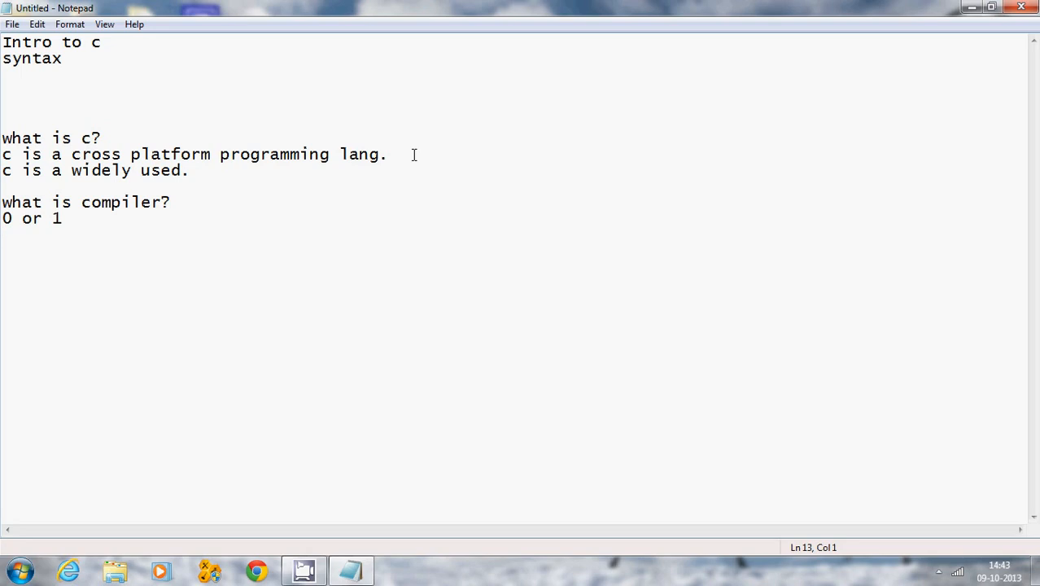
# Step: Add the word 'syntax' on a new line below '0 or 1'
pyautogui.press('enter')
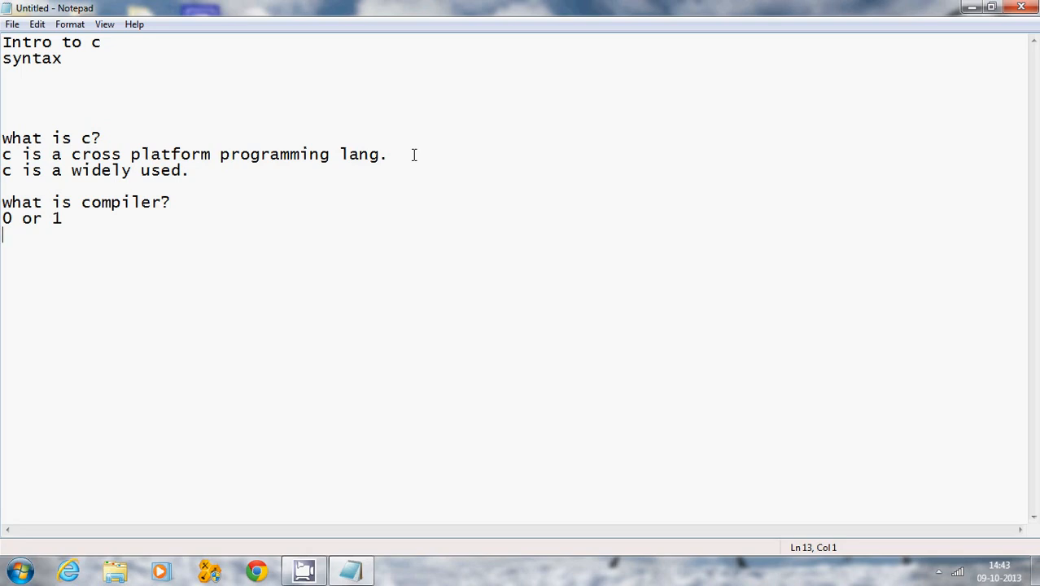
pyautogui.write('synta')
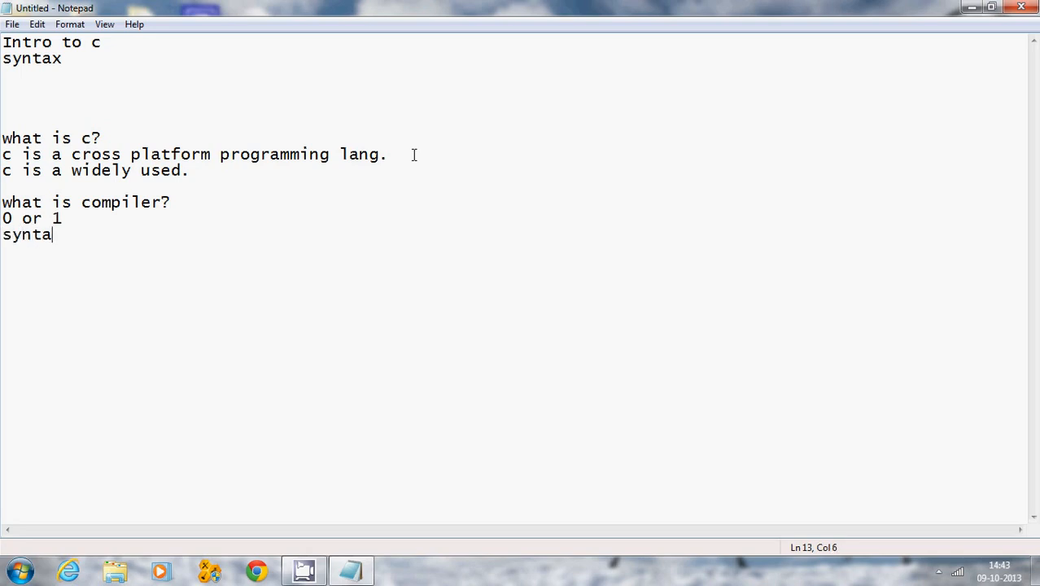
pyautogui.write('x')
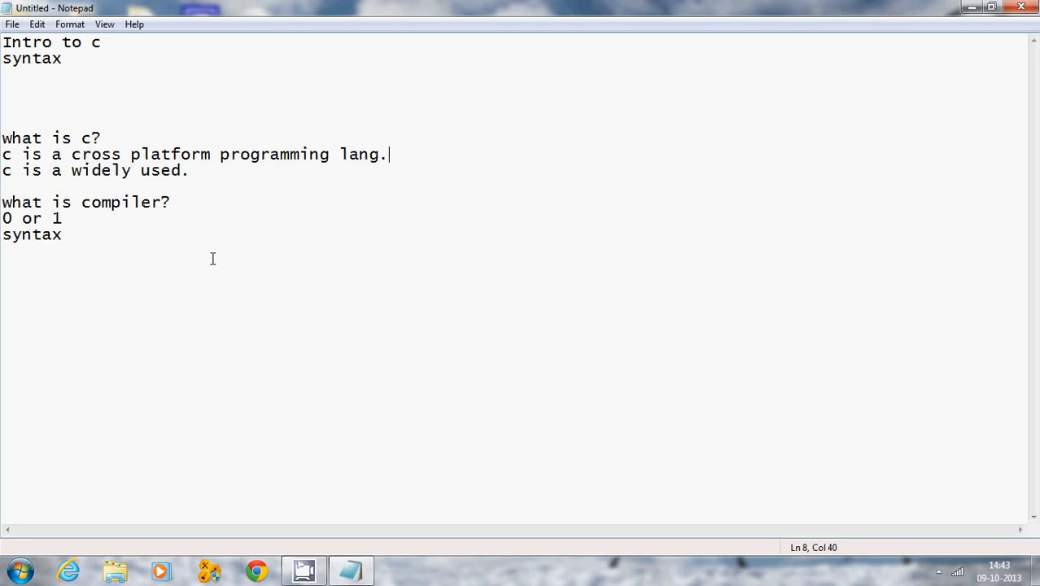
pyautogui.moveTo(127, 326)
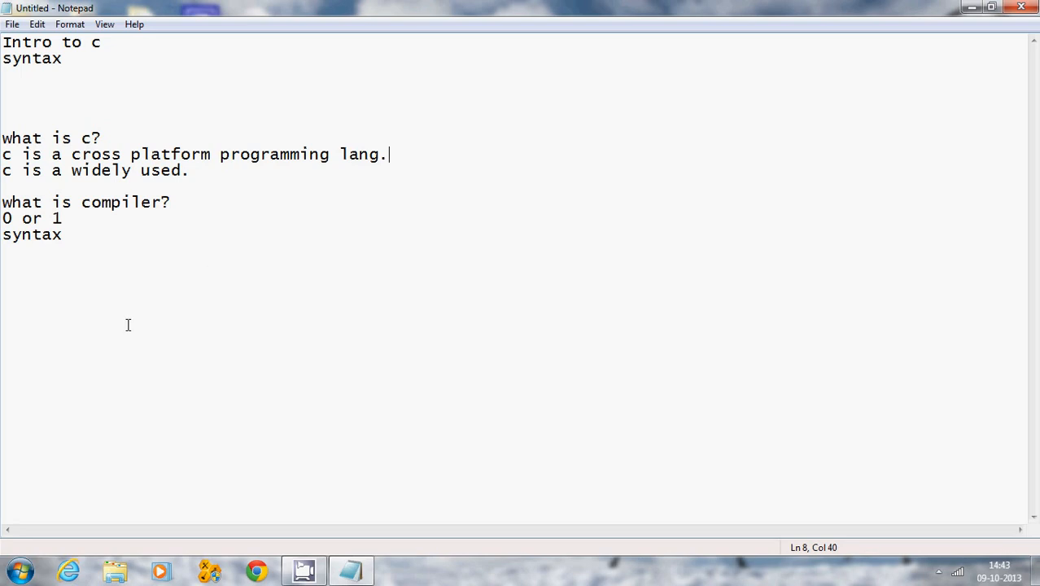
pyautogui.doubleClick(31, 234)
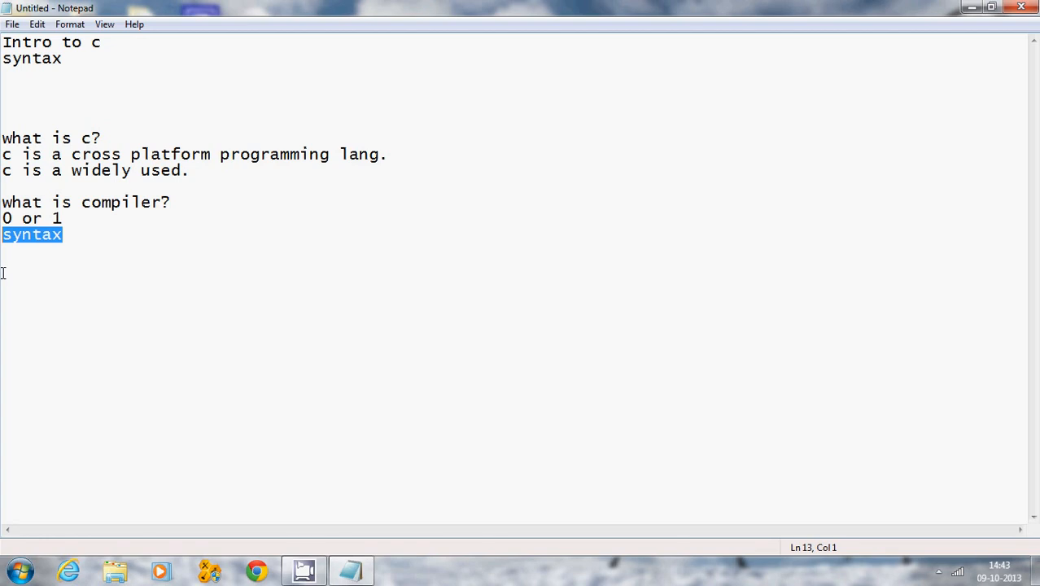
pyautogui.moveTo(20, 280)
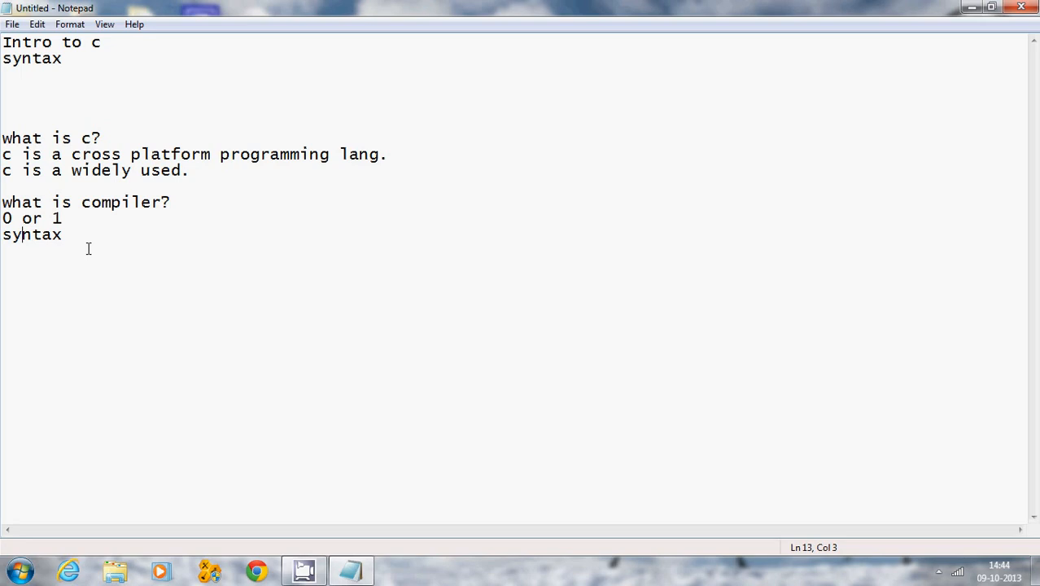
pyautogui.moveTo(44, 544)
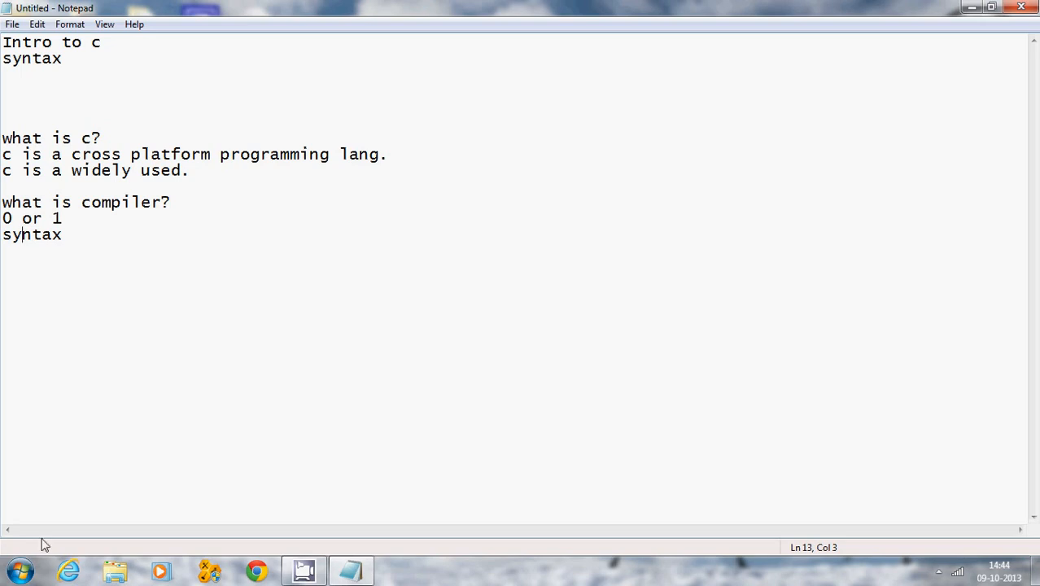
# Step: Launch Dev-C++ from the Start menu and dismiss the Tip of the day
pyautogui.click(15, 569)
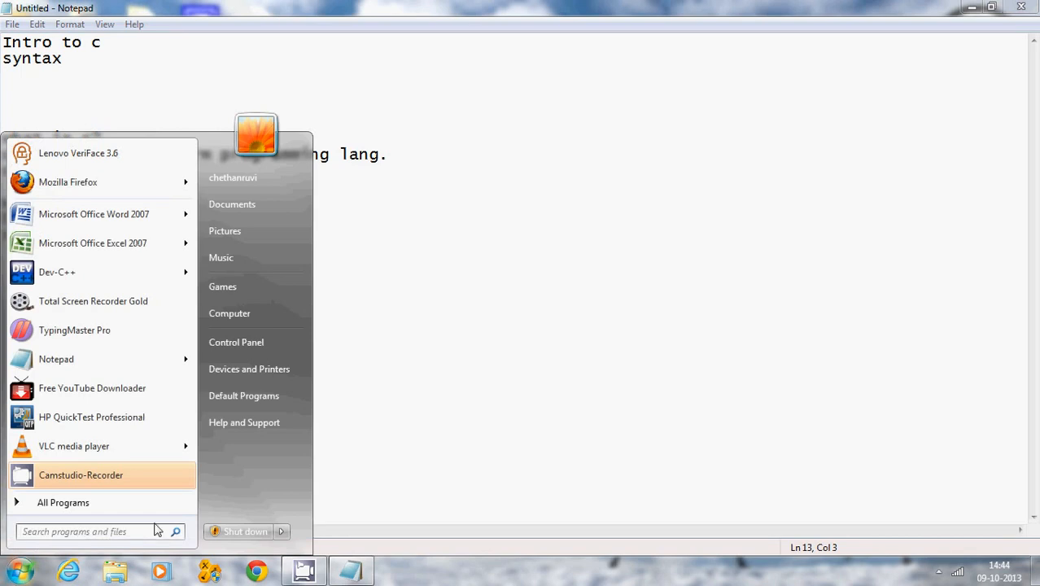
pyautogui.moveTo(134, 480)
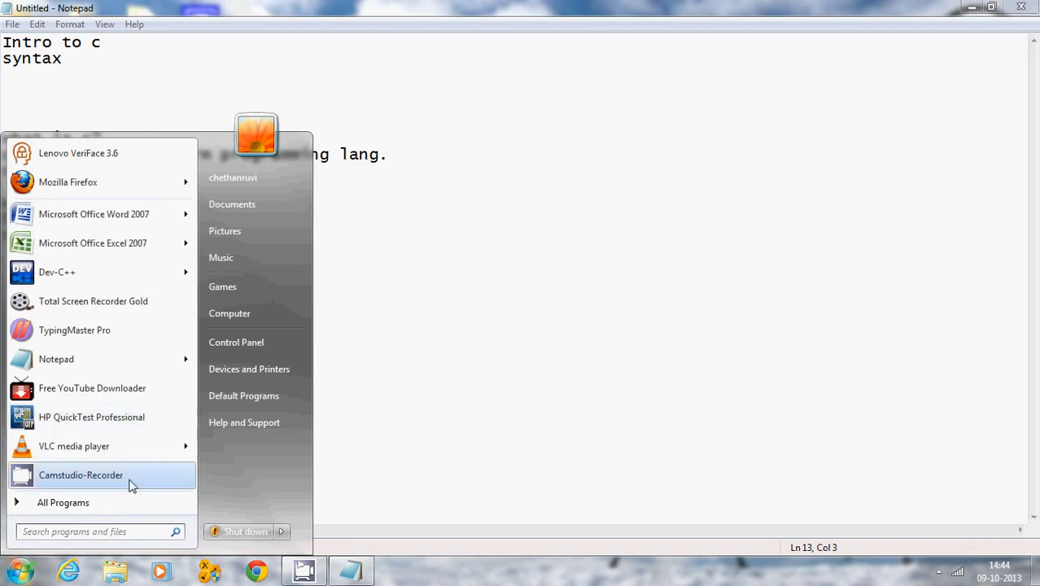
pyautogui.moveTo(105, 272)
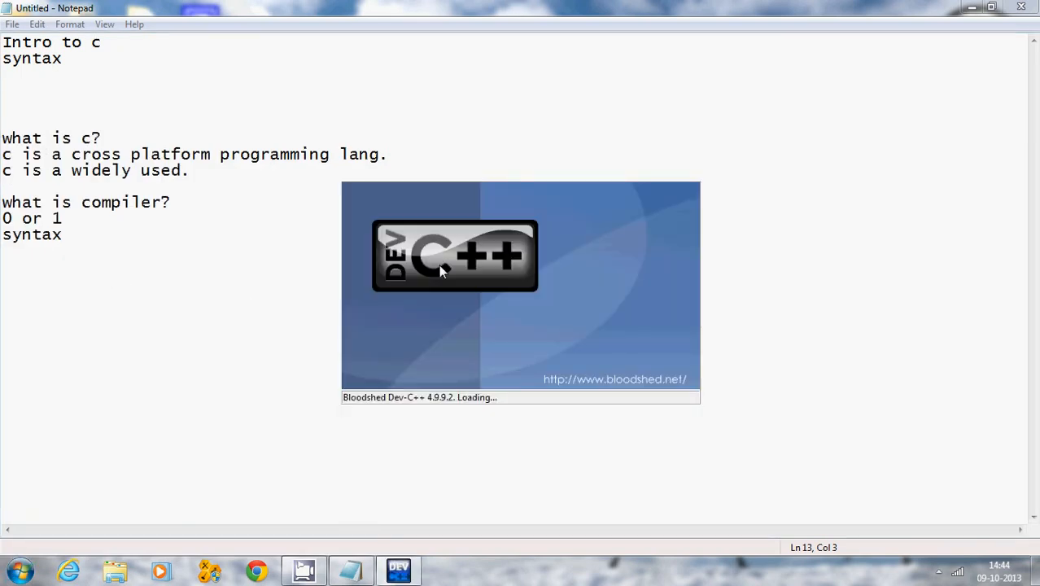
pyautogui.moveTo(486, 293)
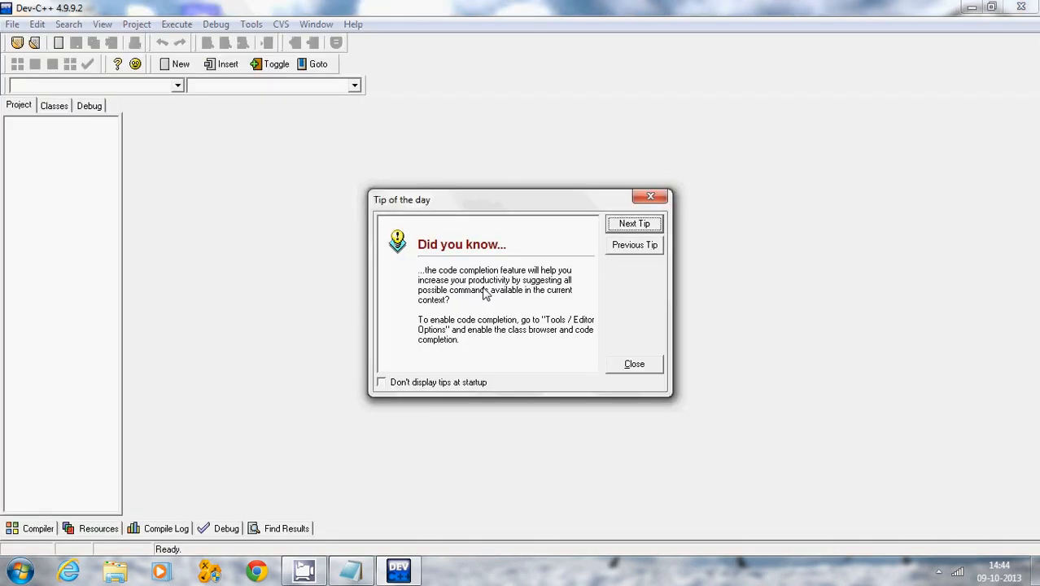
pyautogui.click(651, 195)
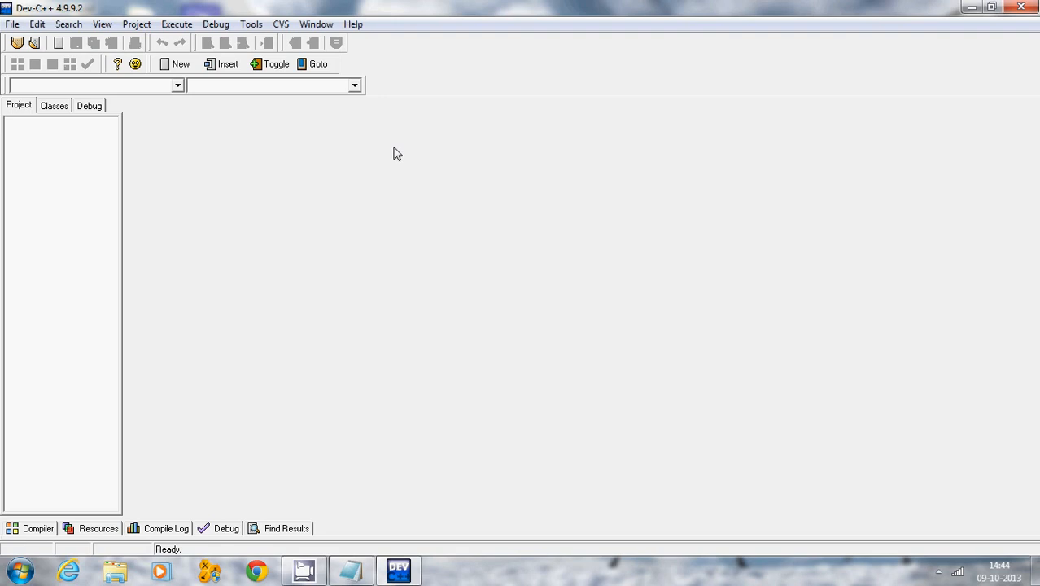
pyautogui.moveTo(231, 194)
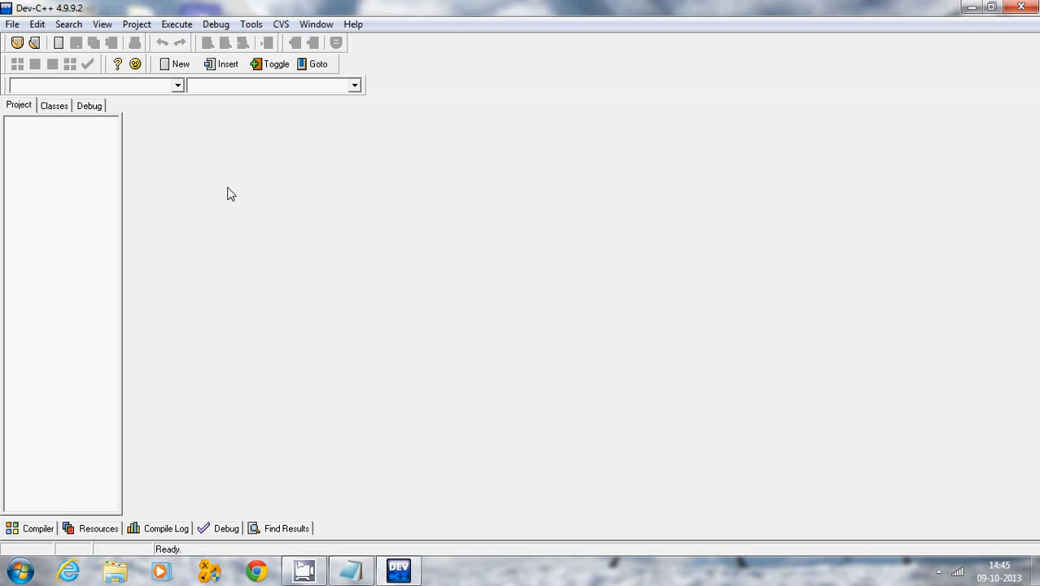
pyautogui.moveTo(179, 150)
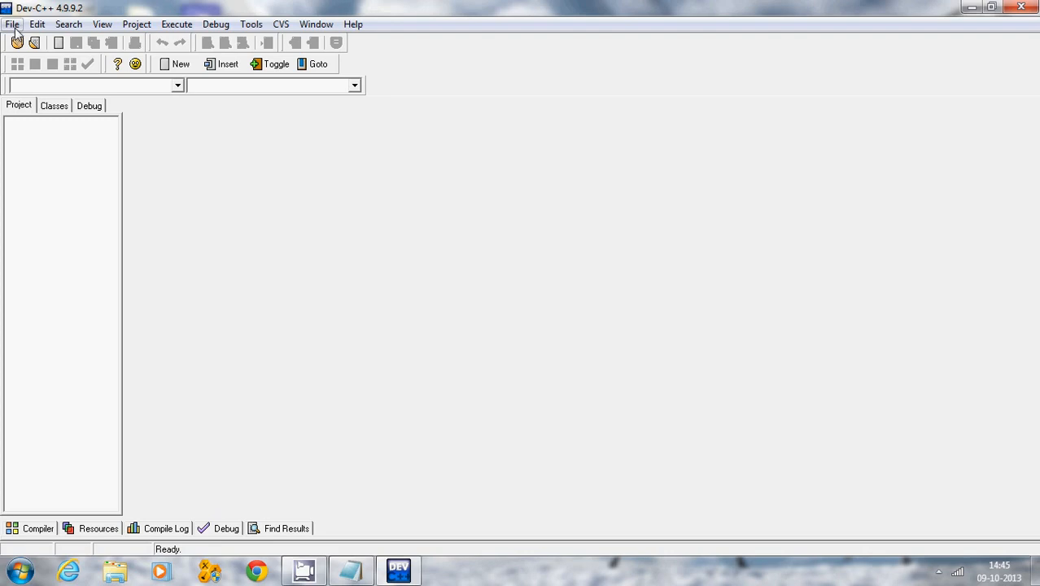
# Step: Create an Empty Project named CProject as a C Project and save it
pyautogui.click(13, 25)
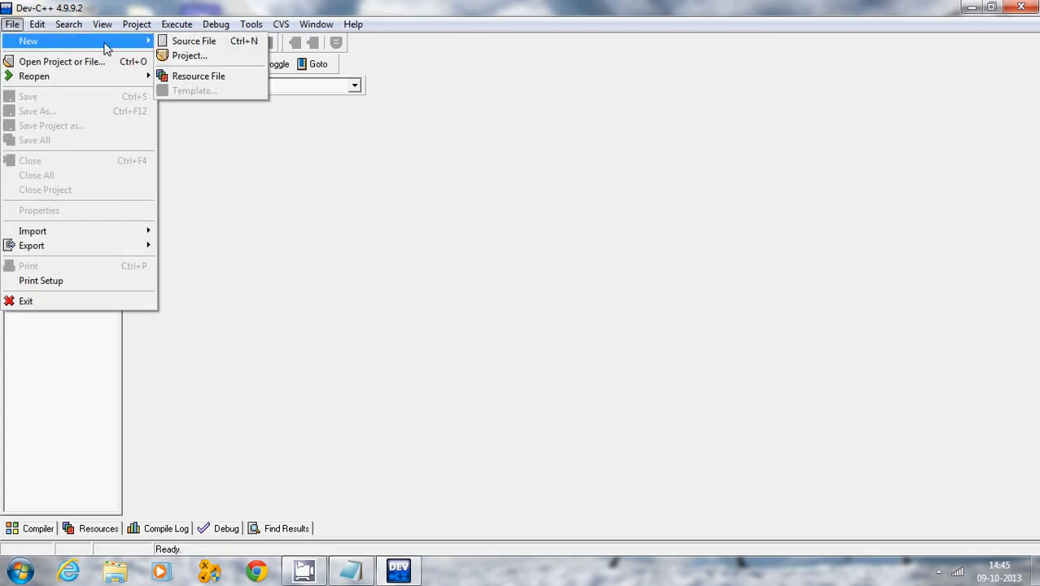
pyautogui.moveTo(189, 55)
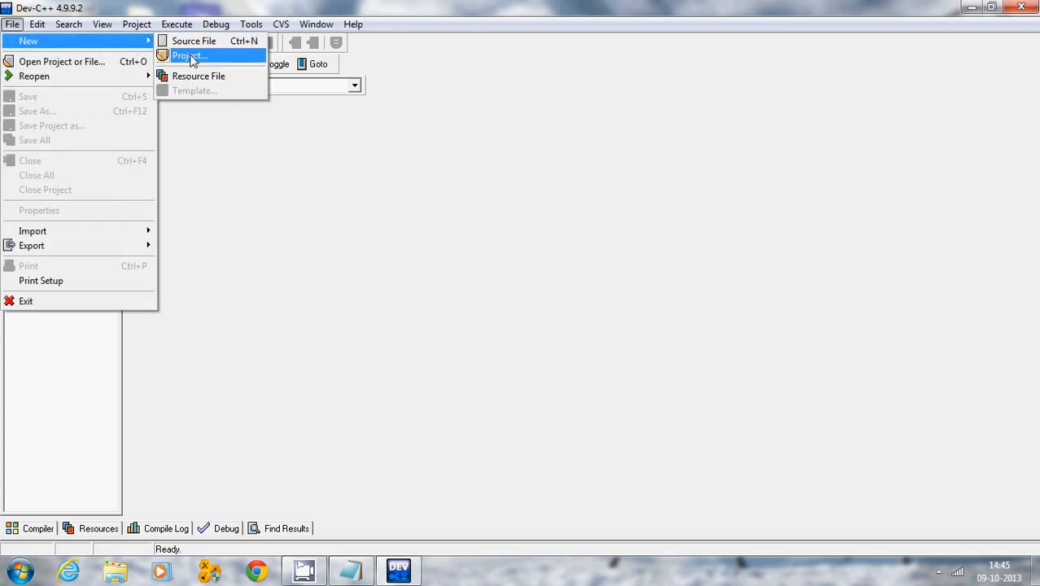
pyautogui.click(187, 56)
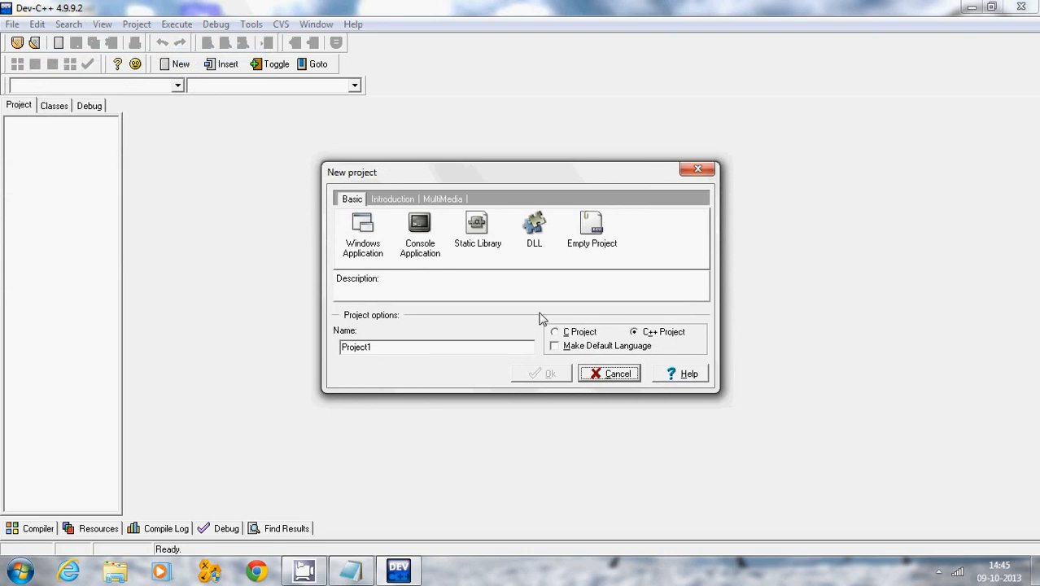
pyautogui.click(592, 231)
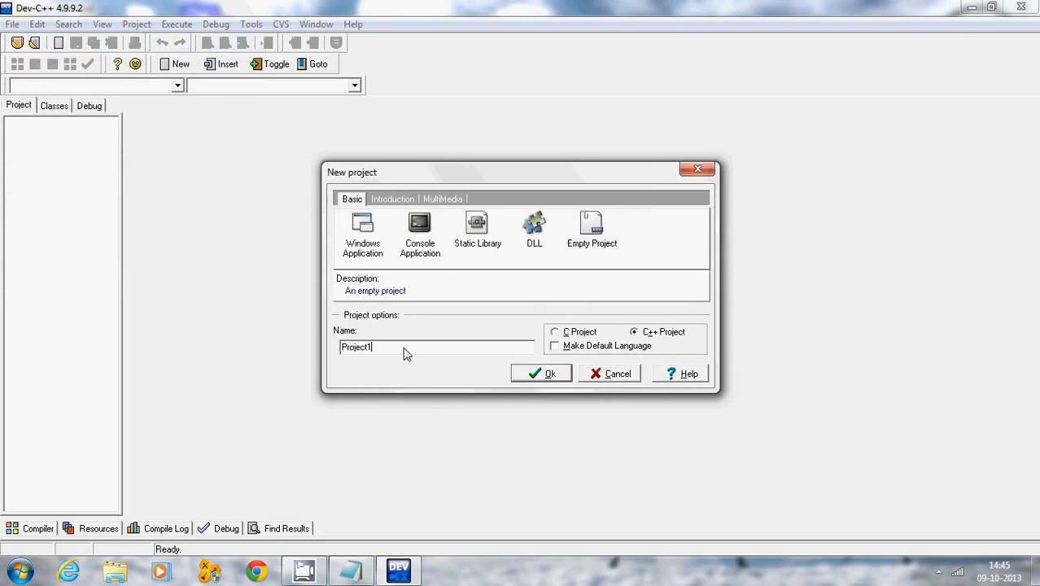
pyautogui.press('Backspace')
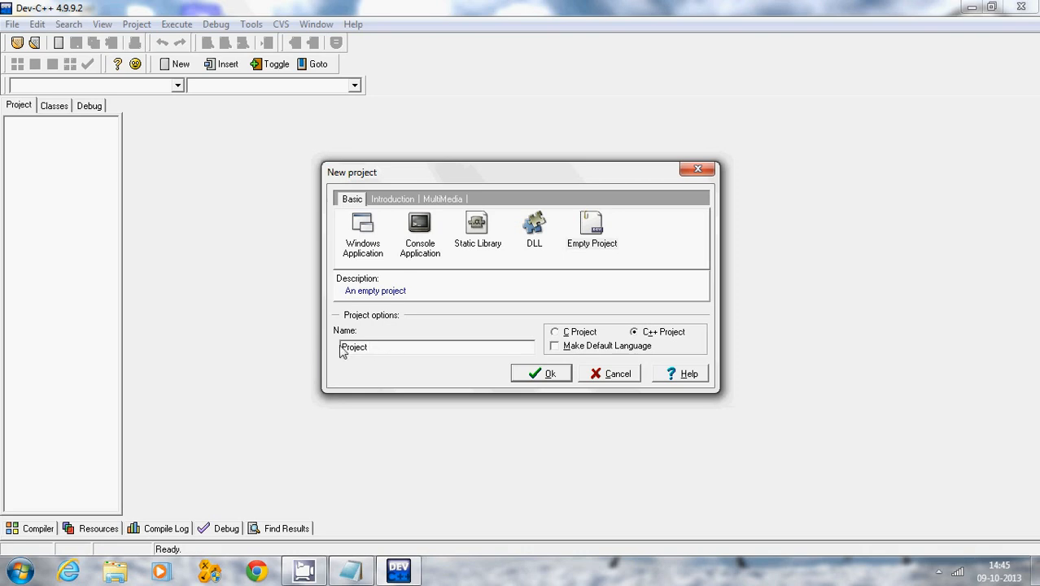
pyautogui.moveTo(436, 446)
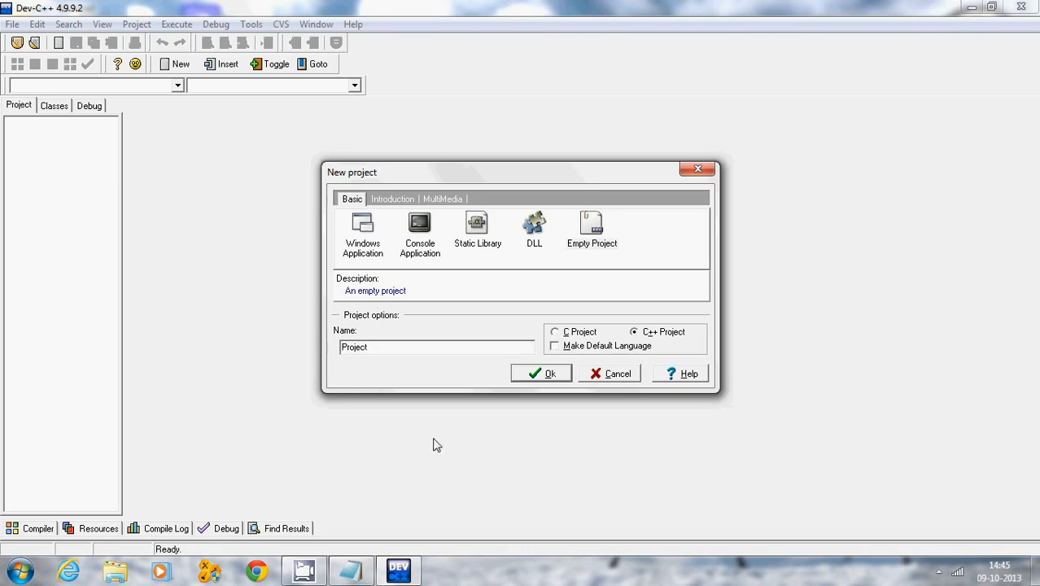
pyautogui.write('cProject')
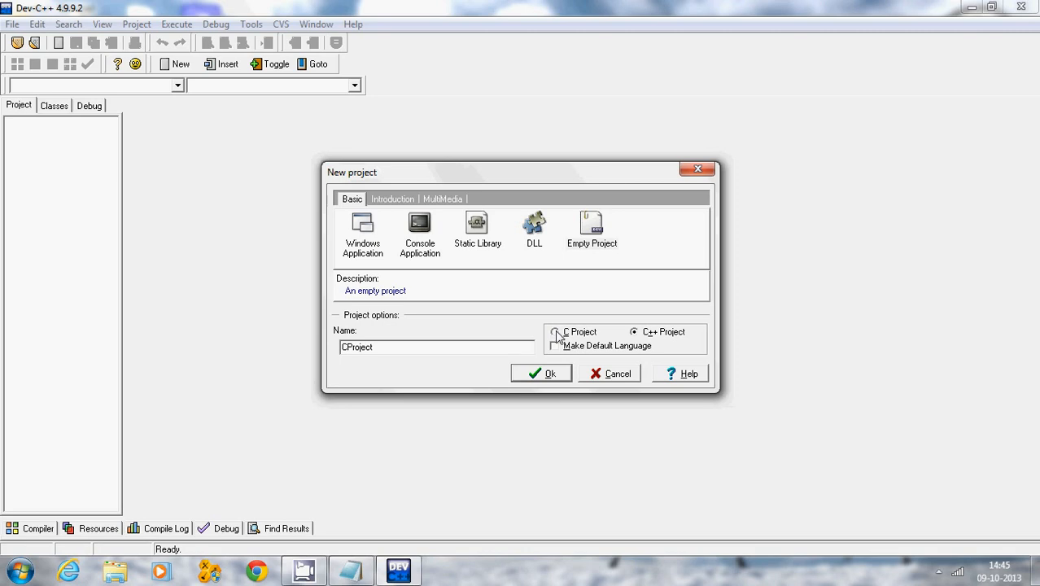
pyautogui.click(544, 373)
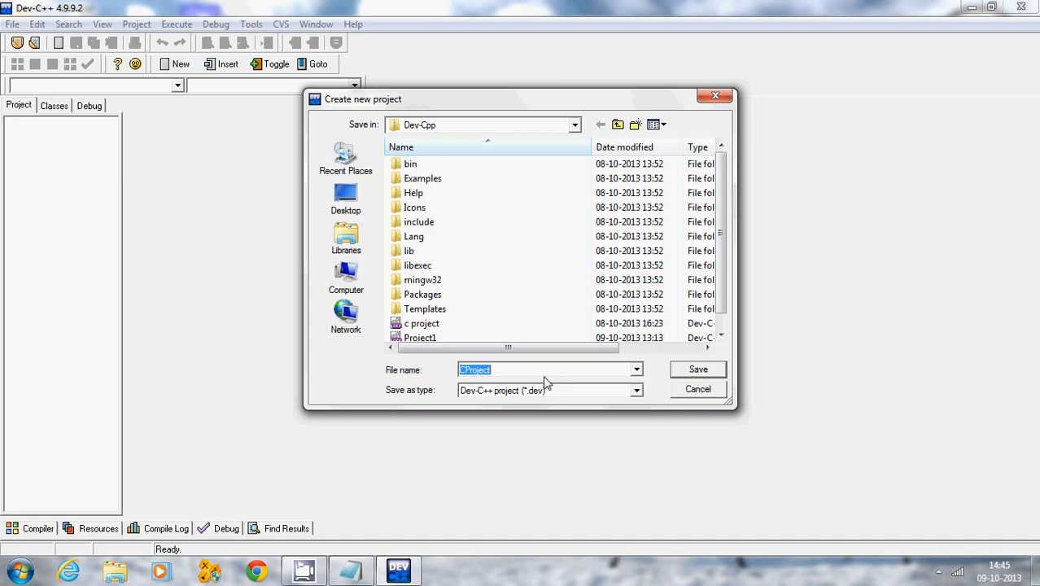
pyautogui.moveTo(521, 316)
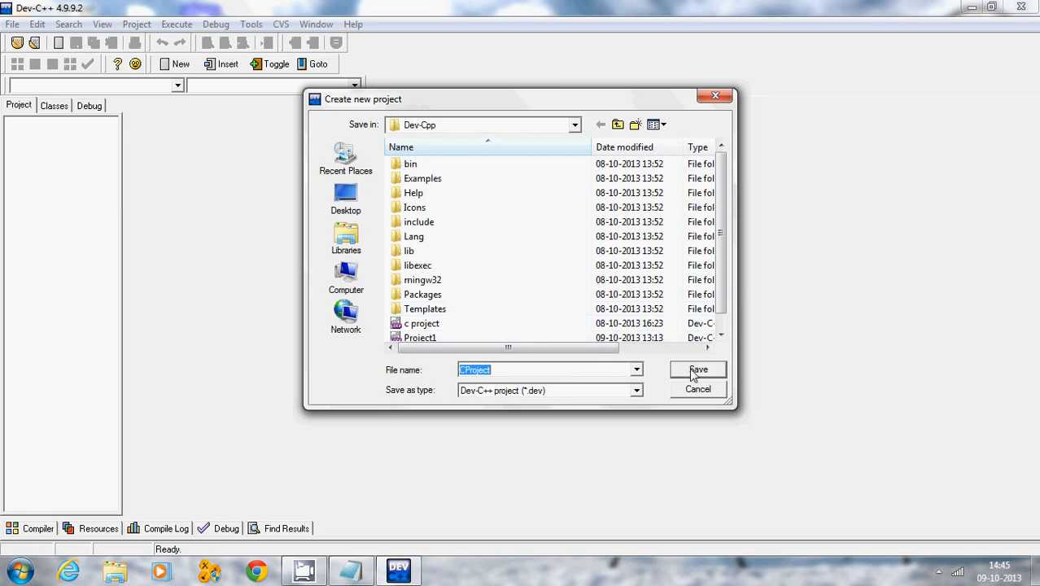
pyautogui.click(697, 370)
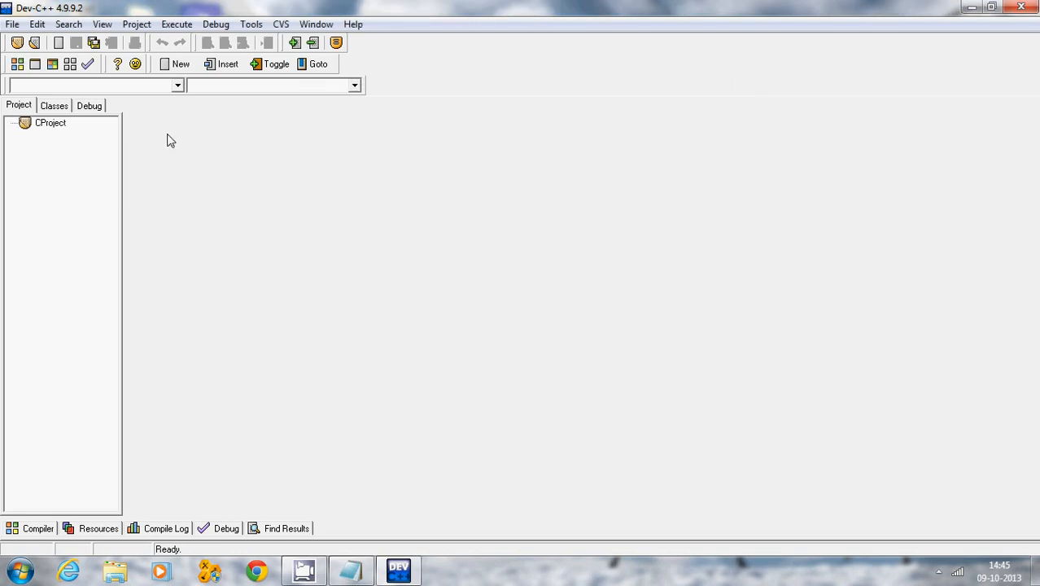
pyautogui.click(49, 123)
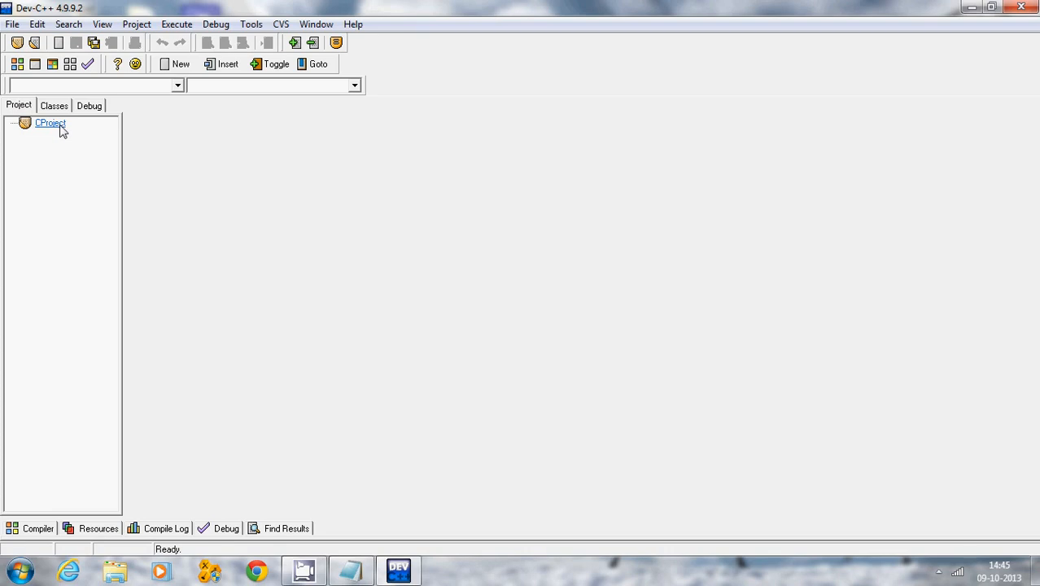
pyautogui.rightClick(49, 124)
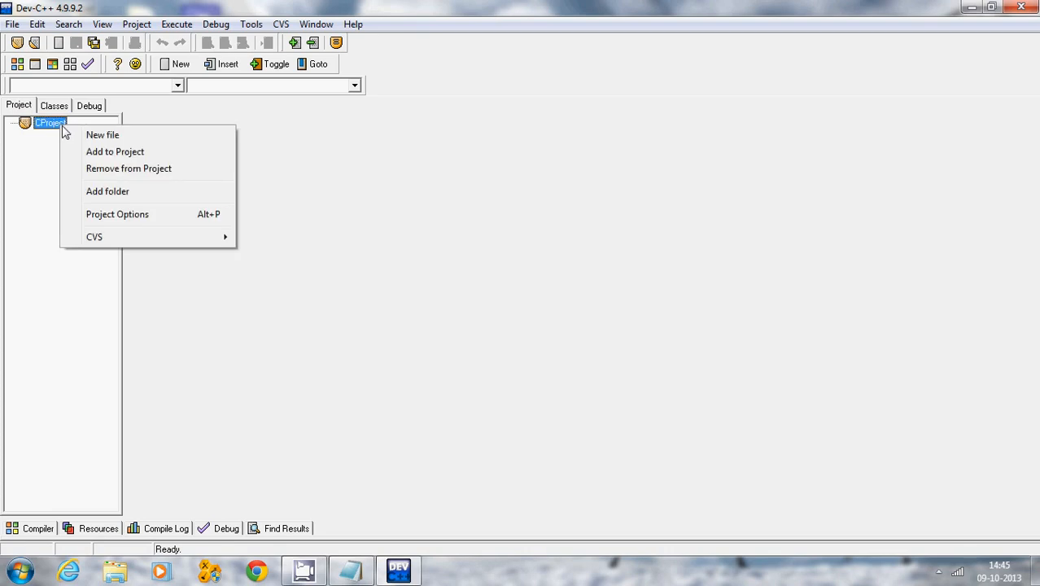
pyautogui.click(102, 133)
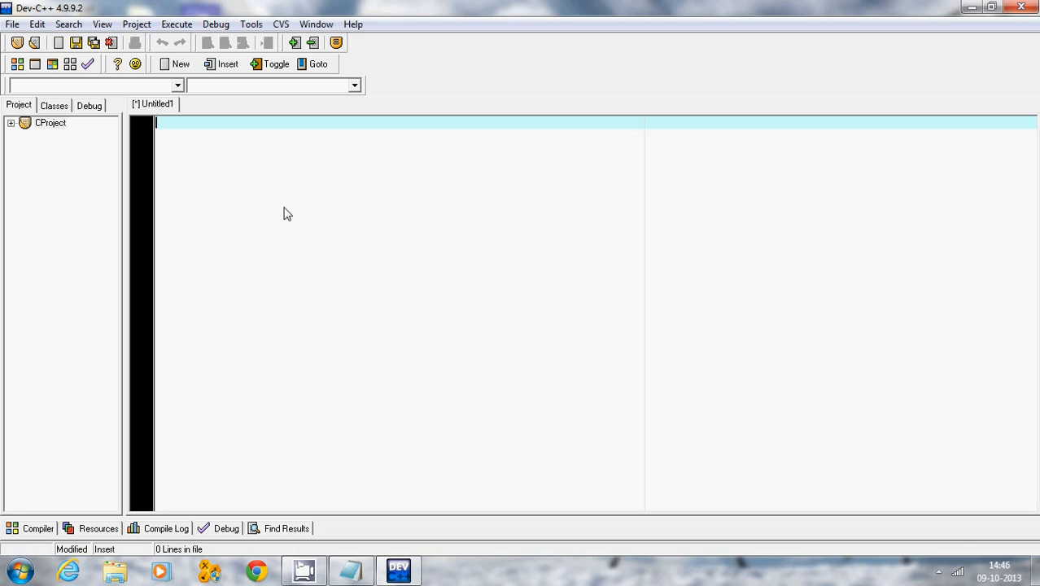
# Step: Begin the source file with the line #include <stdio.h>
pyautogui.write('#include')
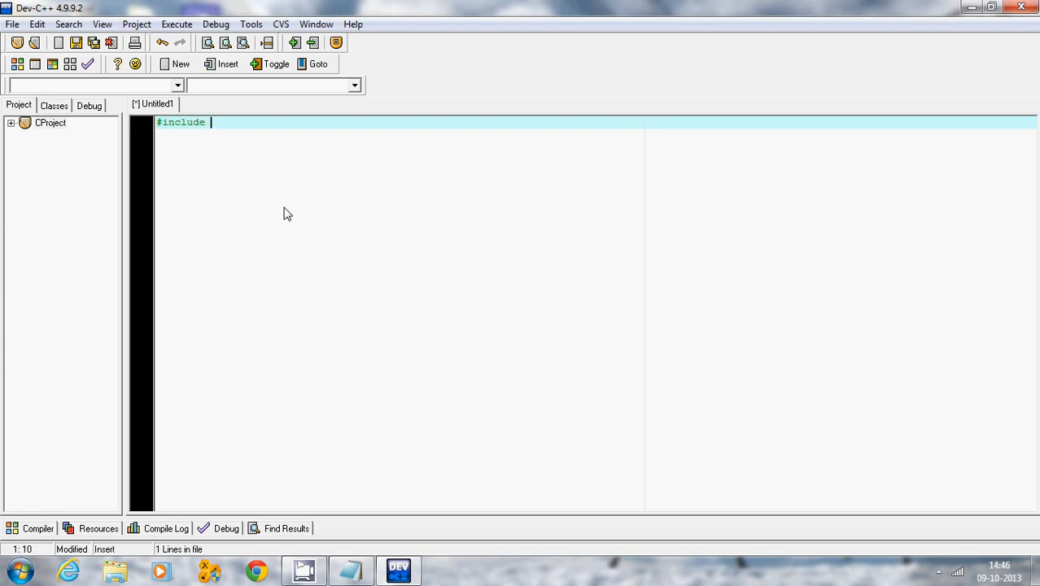
pyautogui.write('<std')
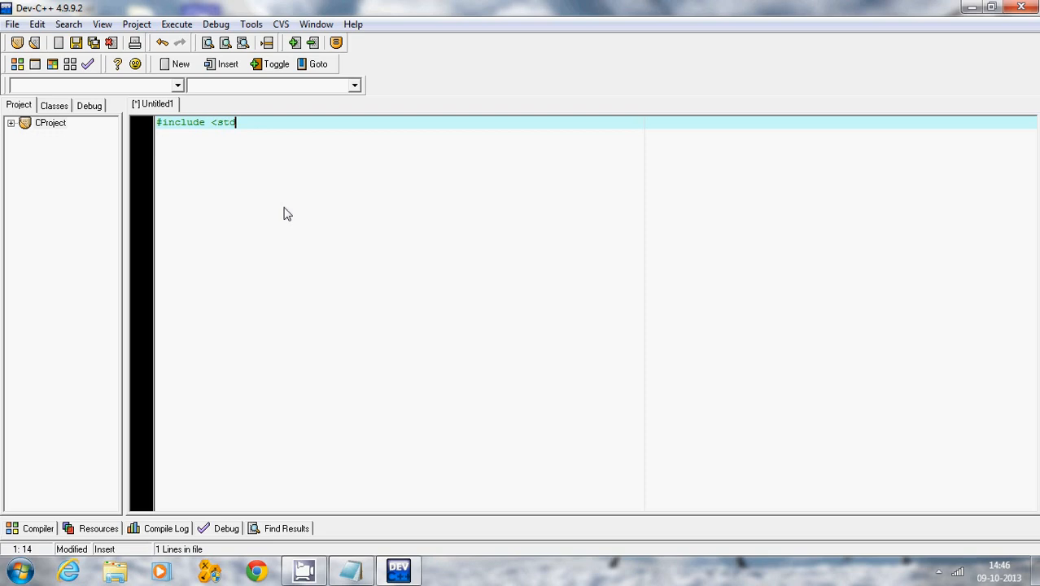
pyautogui.write('io.h')
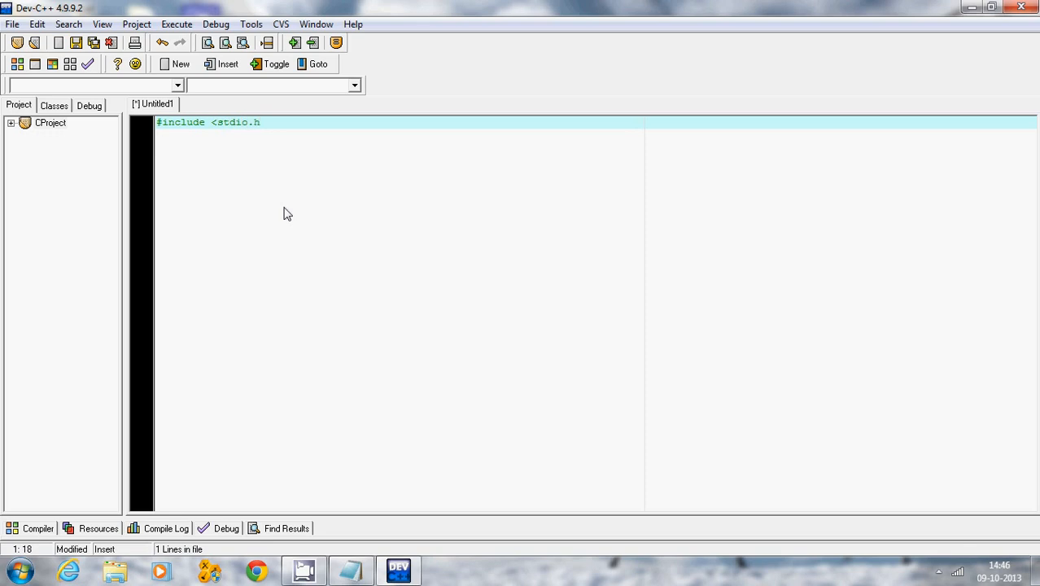
pyautogui.write('>')
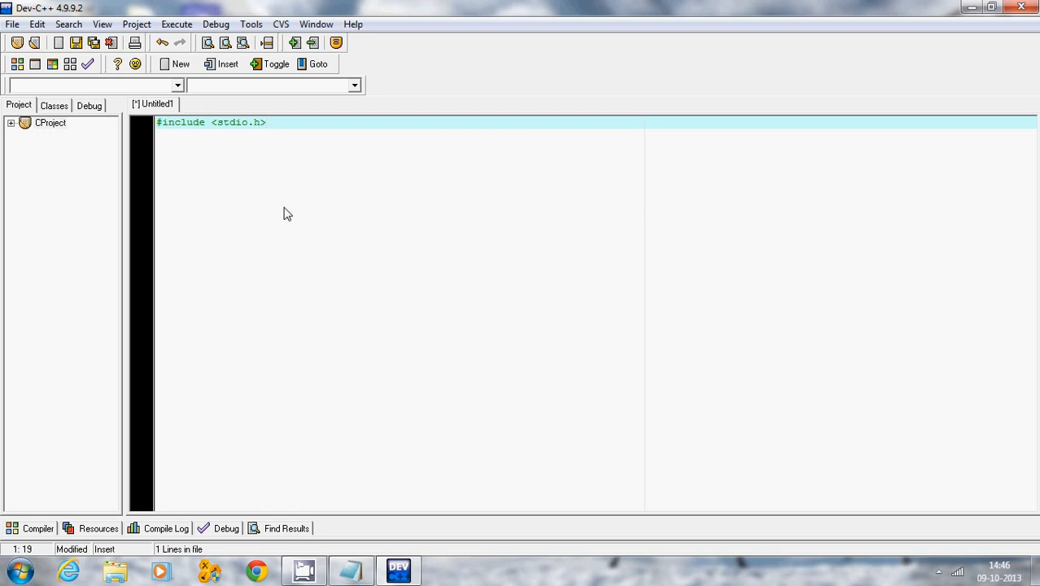
pyautogui.moveTo(264, 136)
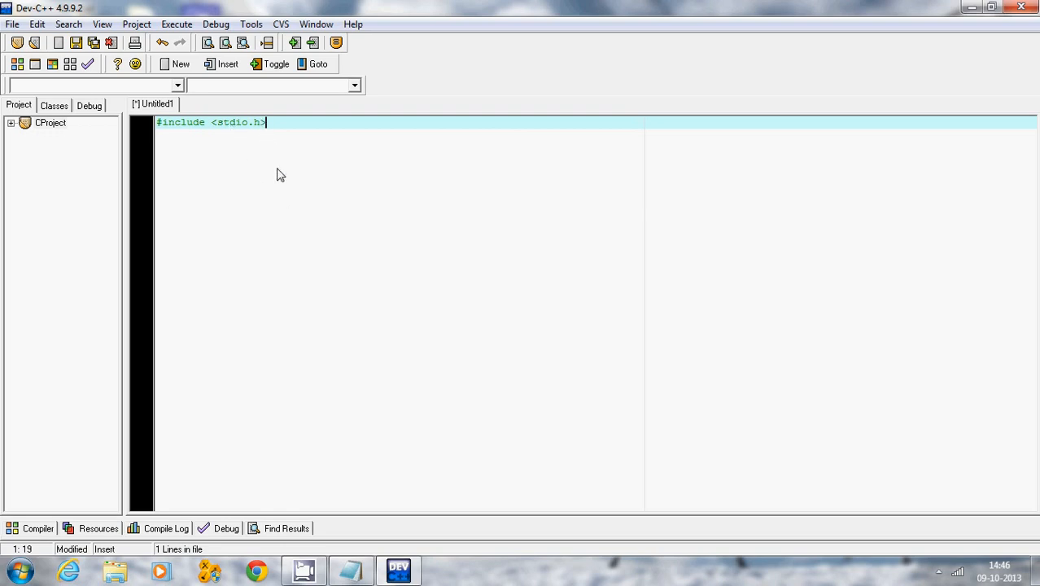
pyautogui.moveTo(286, 137)
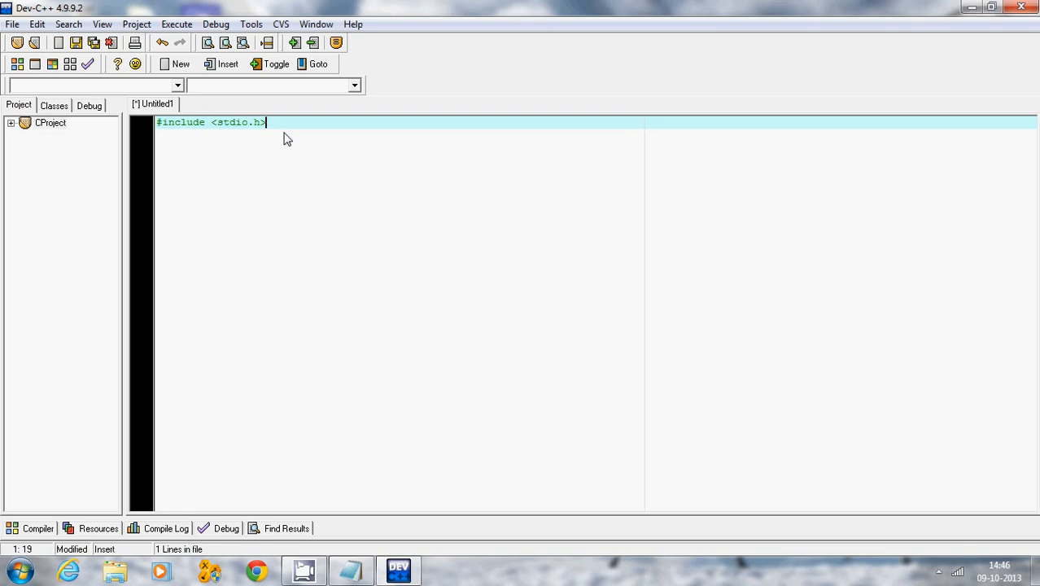
# Step: Add main() and its opening brace, starting the printf line below
pyautogui.write('ma')
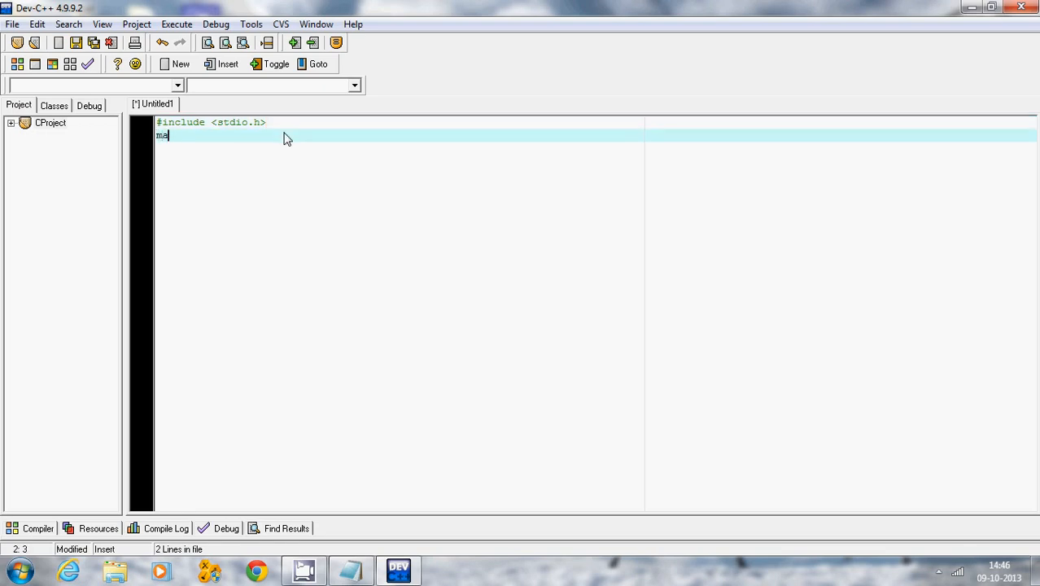
pyautogui.write('in')
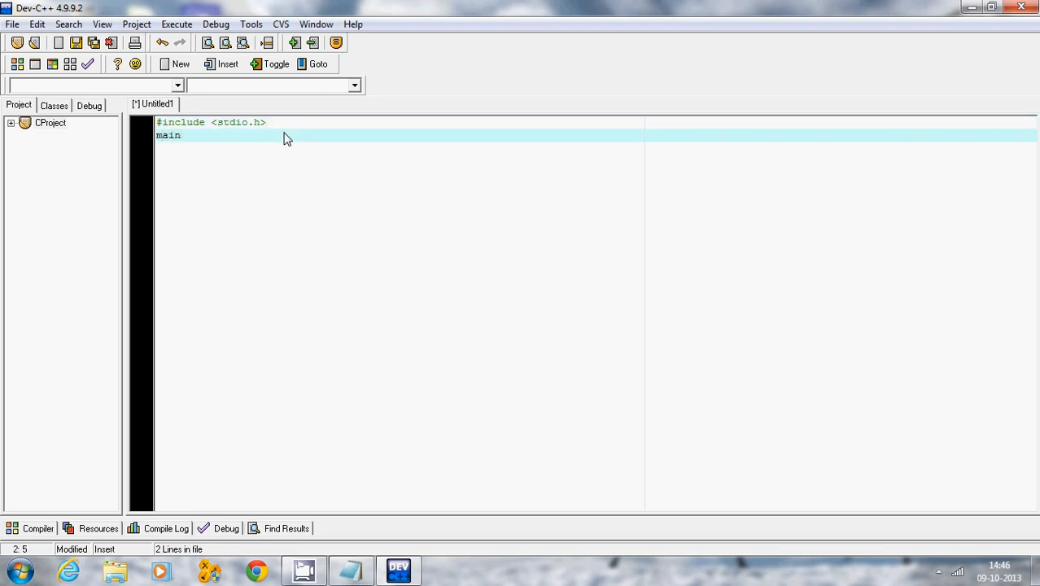
pyautogui.write('()')
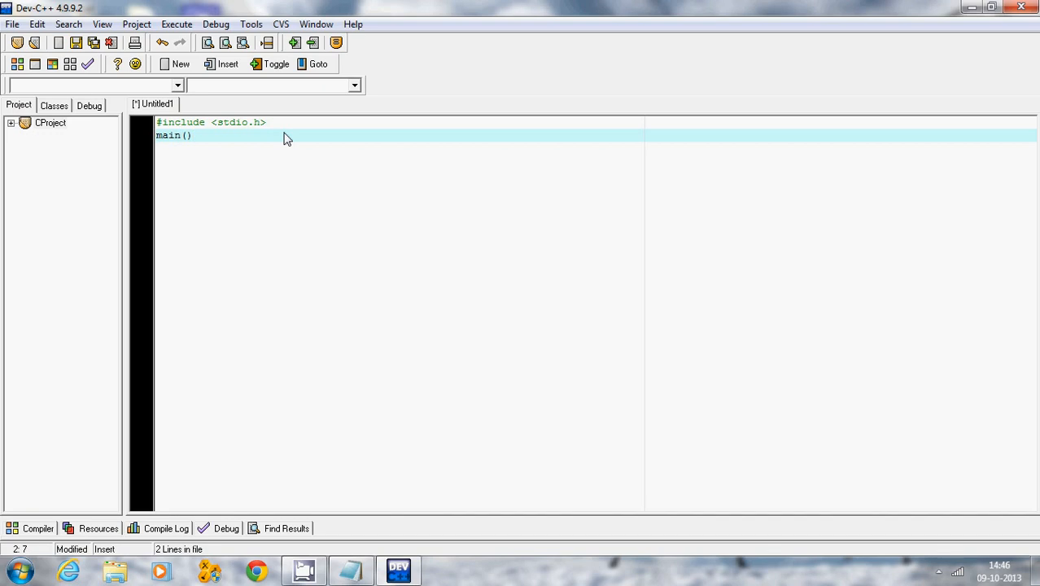
pyautogui.moveTo(186, 149)
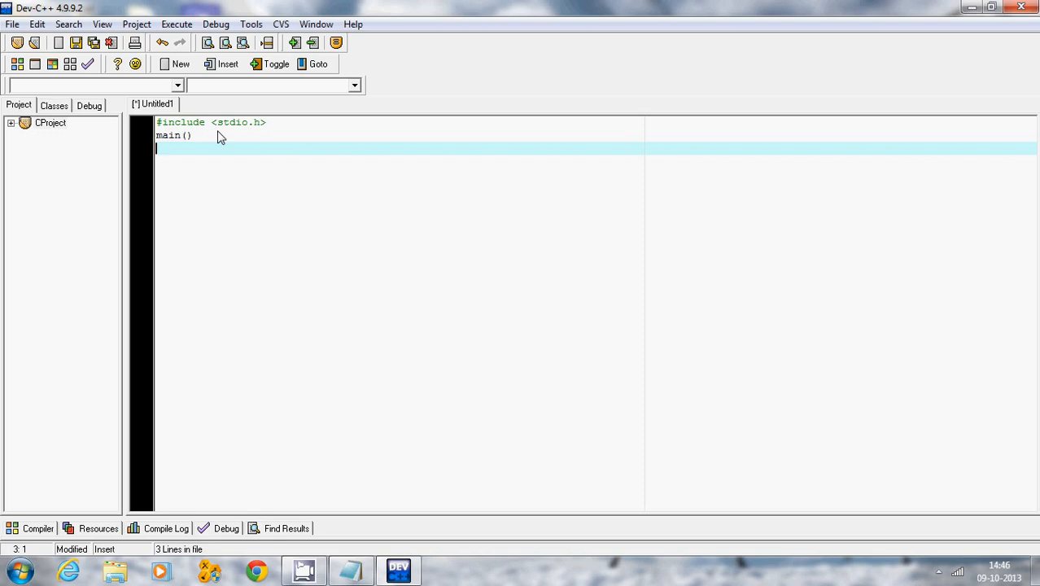
pyautogui.write('{')
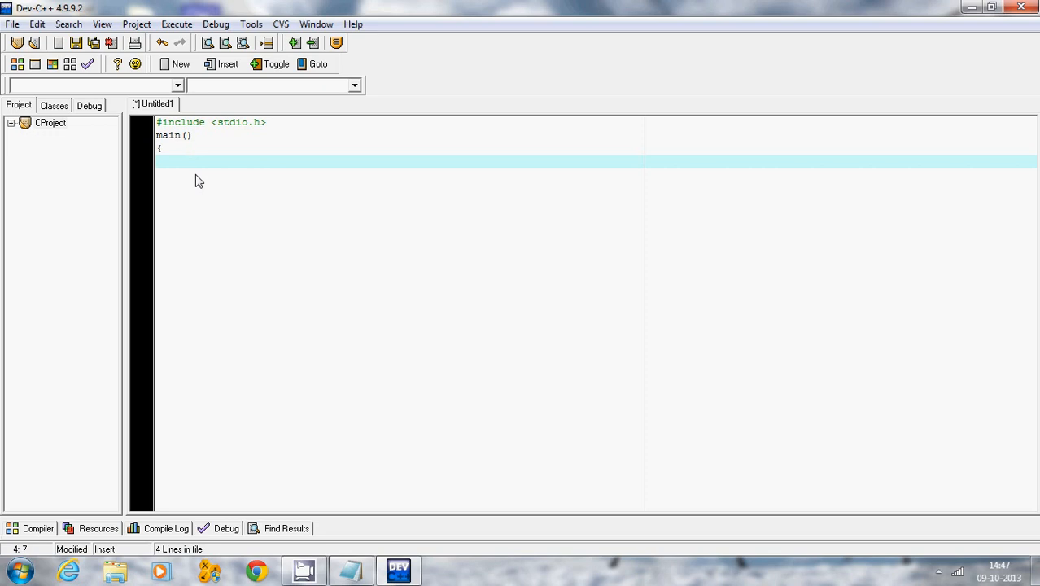
pyautogui.write('pr')
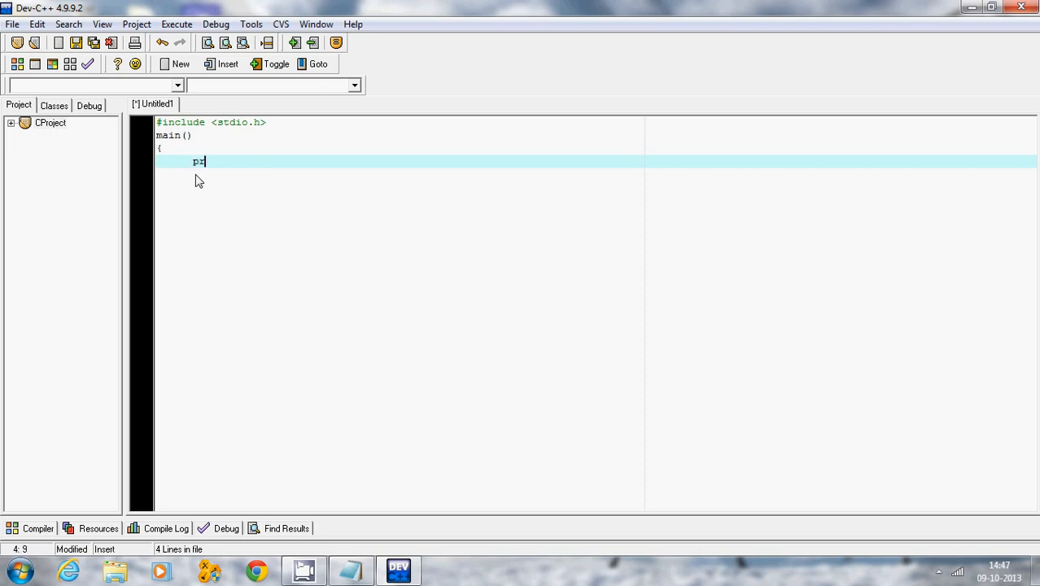
# Step: Continue the statement printf("hello, this is my ..
pyautogui.write('rintf(')
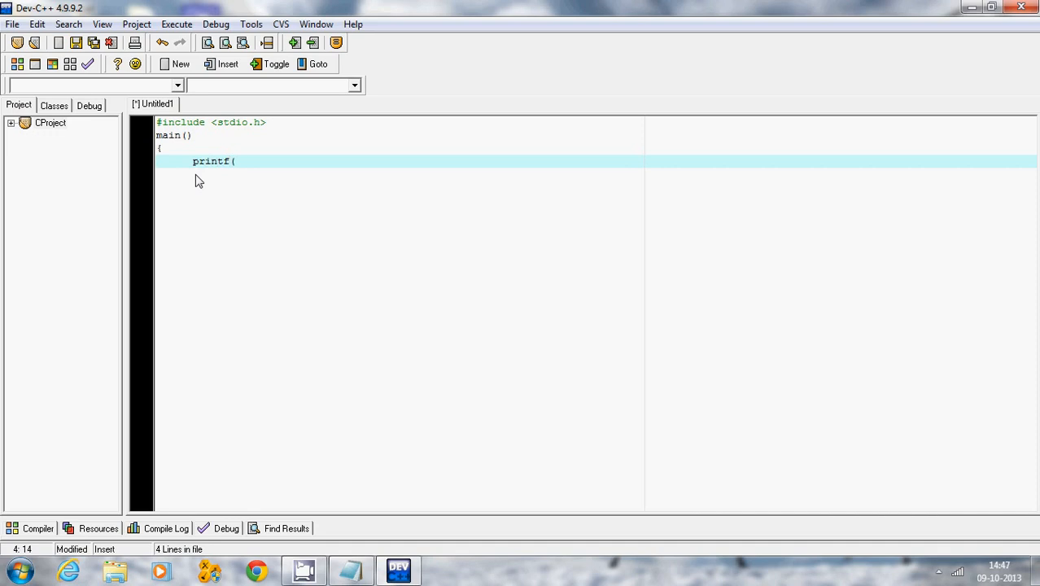
pyautogui.write('"')
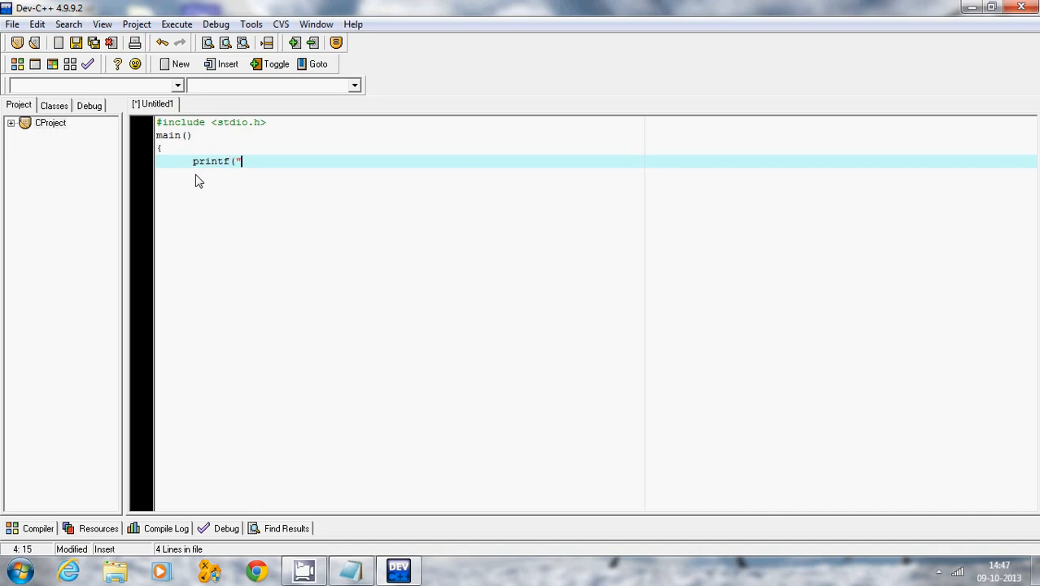
pyautogui.write('he')
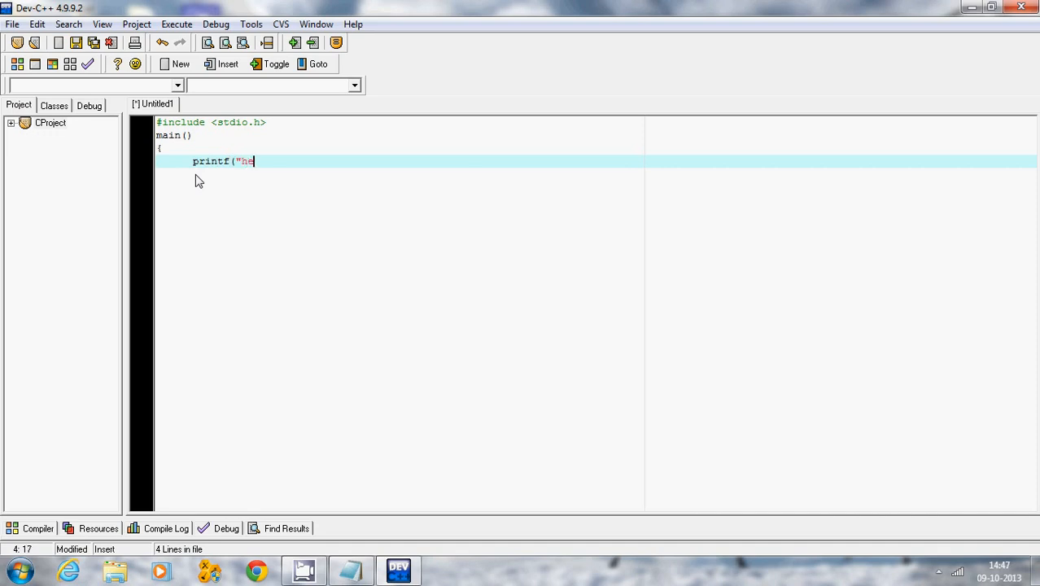
pyautogui.write('llo')
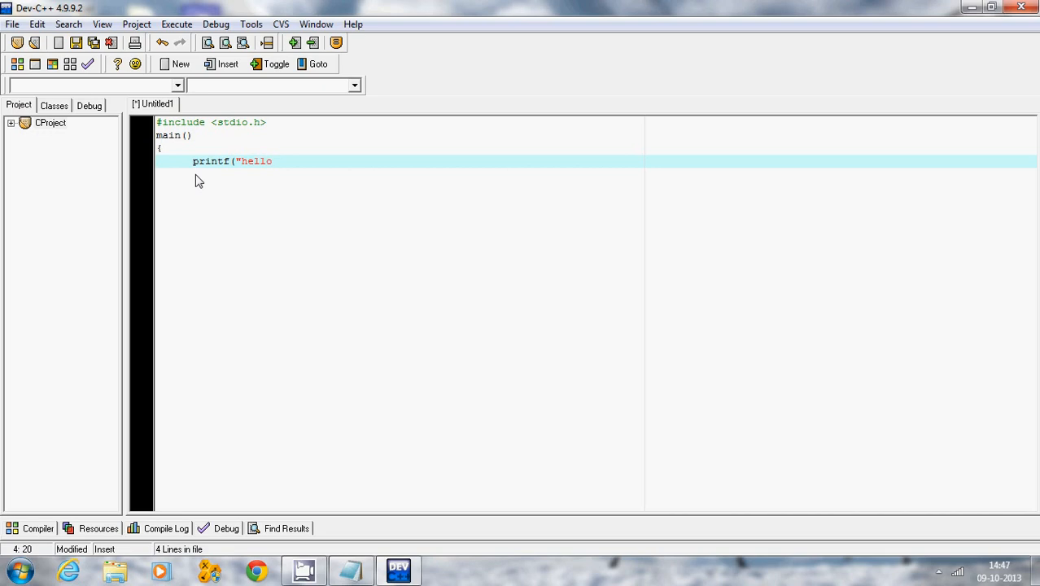
pyautogui.write(', thi')
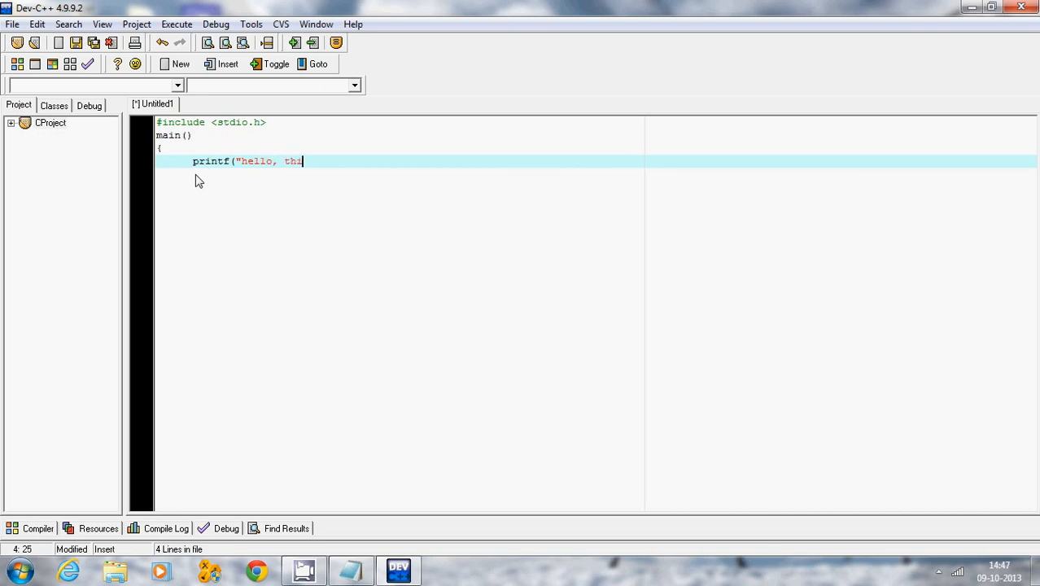
pyautogui.write('is is')
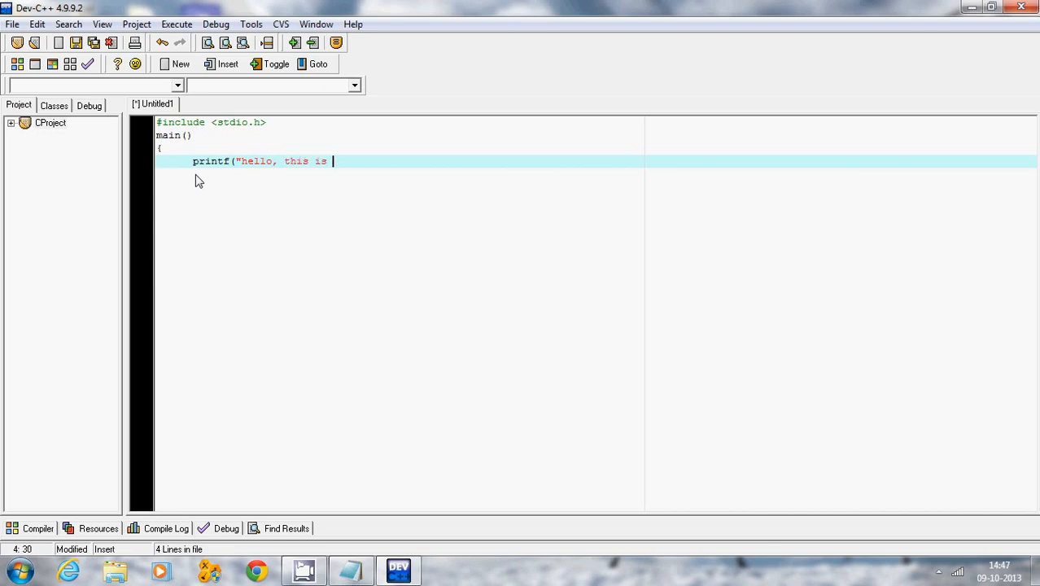
pyautogui.write('my')
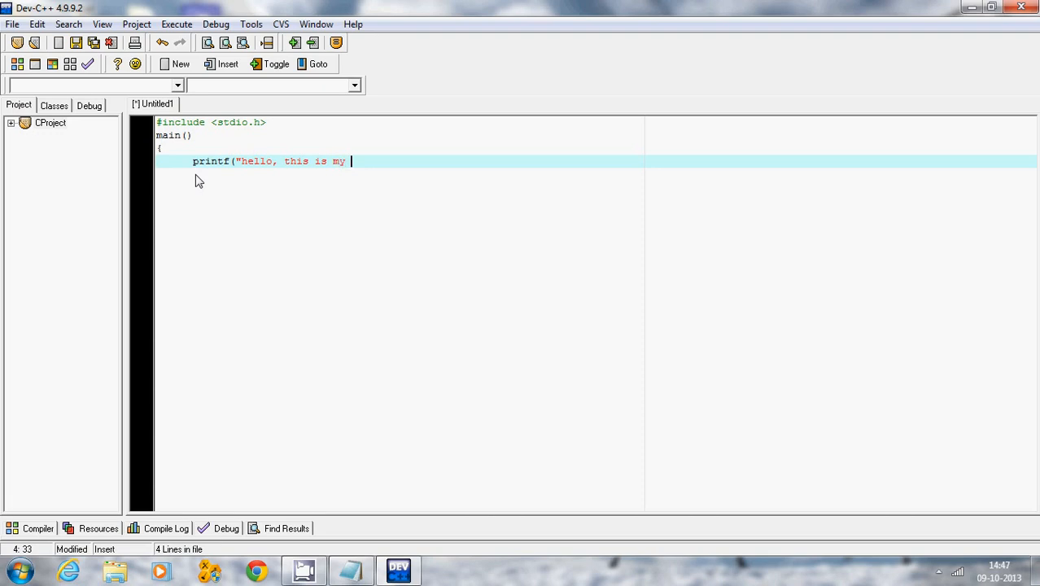
# Step: Finish ...first C program"); and place the cursor after the printf line
pyautogui.write('first pro')
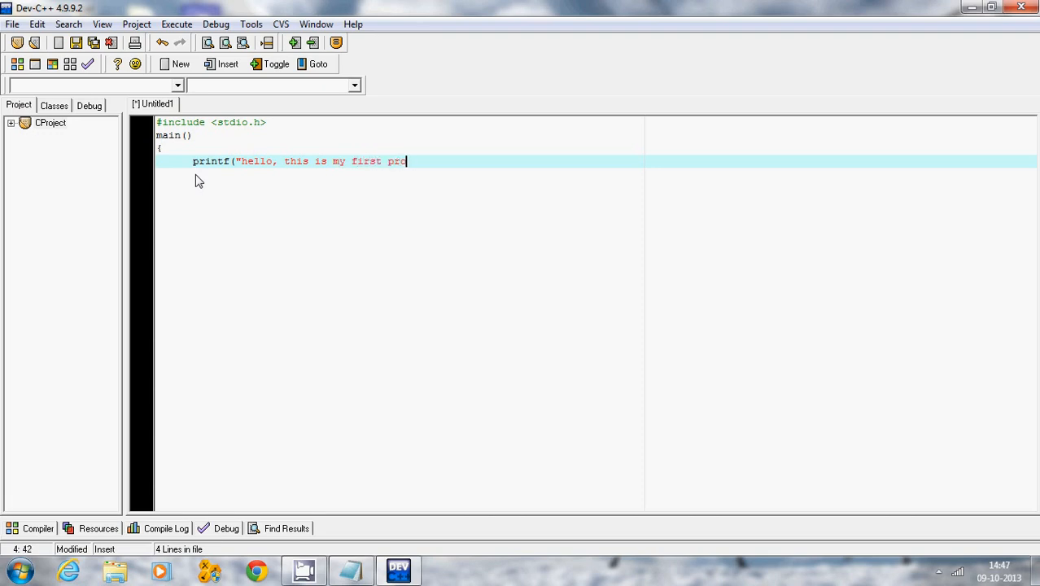
pyautogui.write('gram')
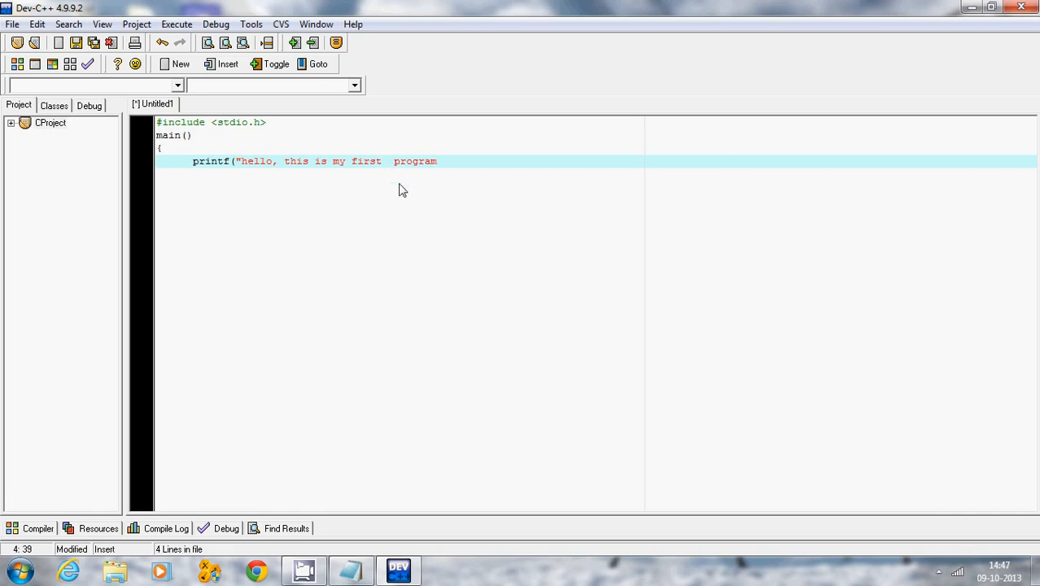
pyautogui.write('C')
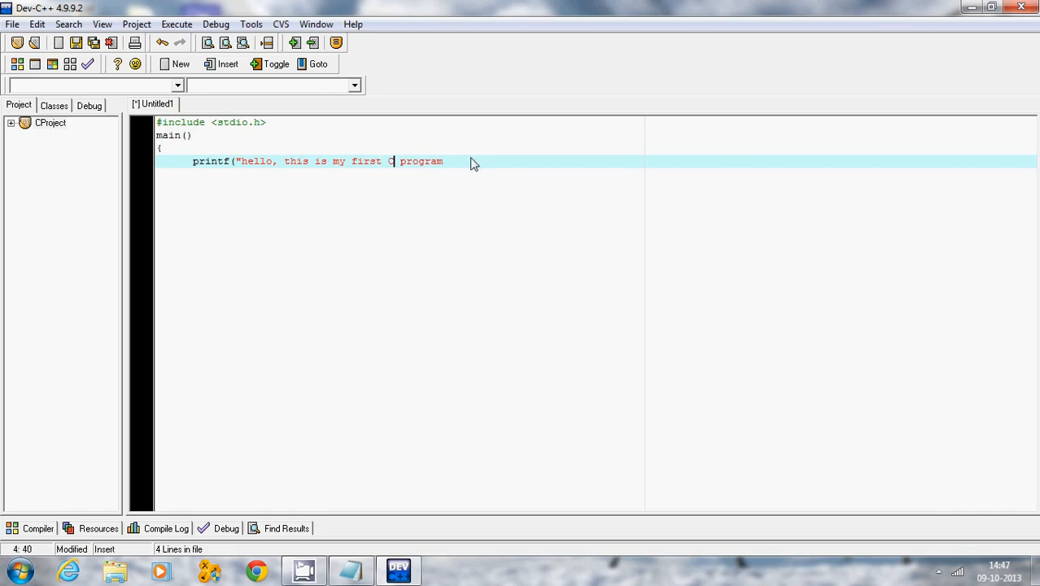
pyautogui.write('program"')
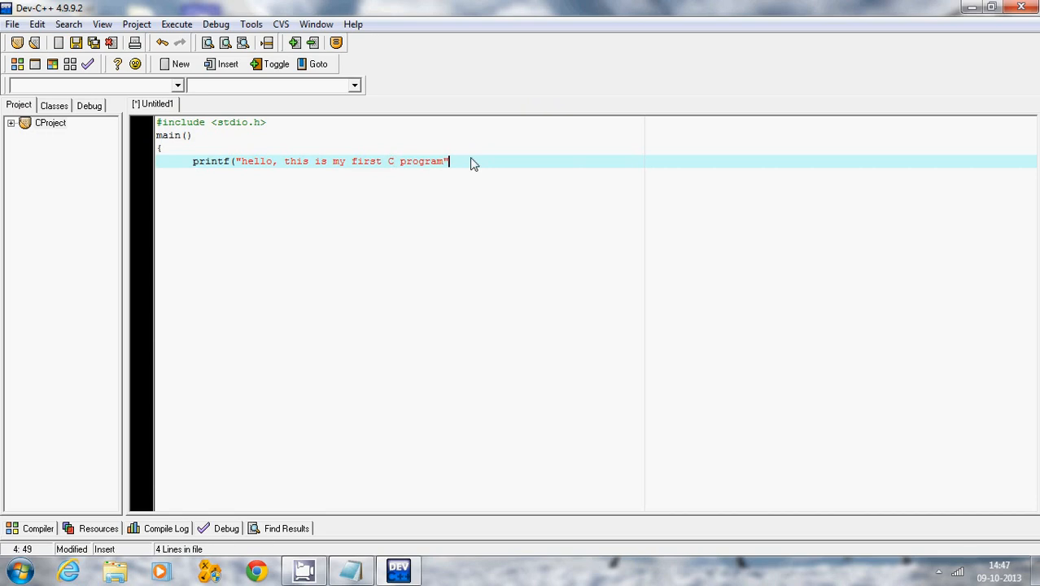
pyautogui.write(')')
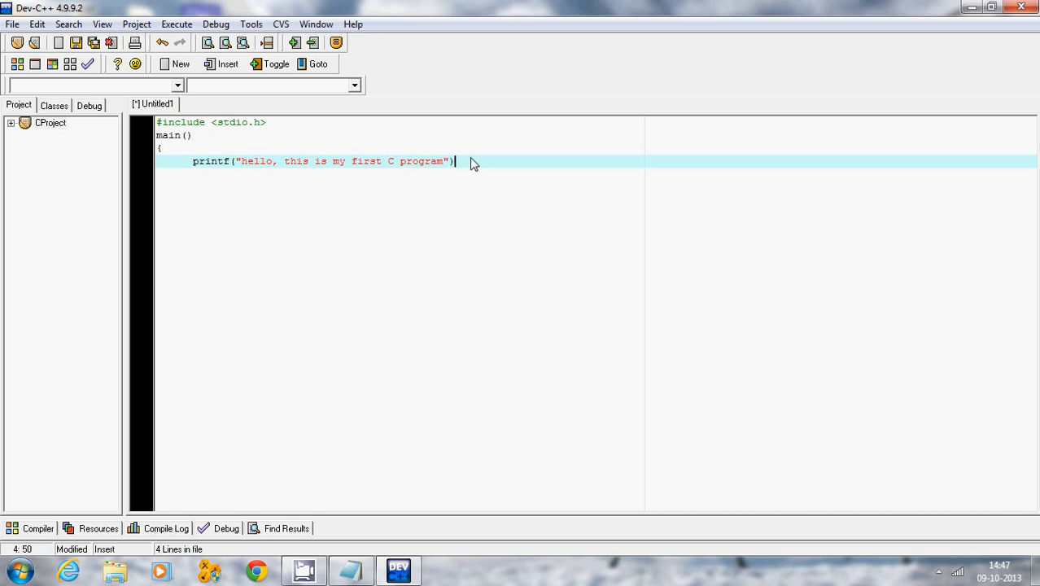
pyautogui.write(';')
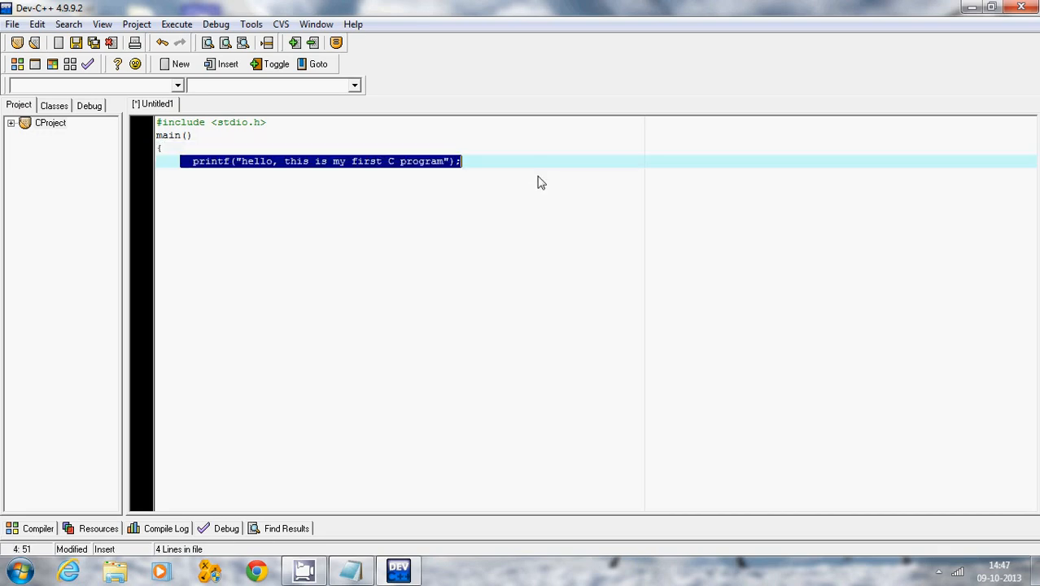
pyautogui.moveTo(200, 174)
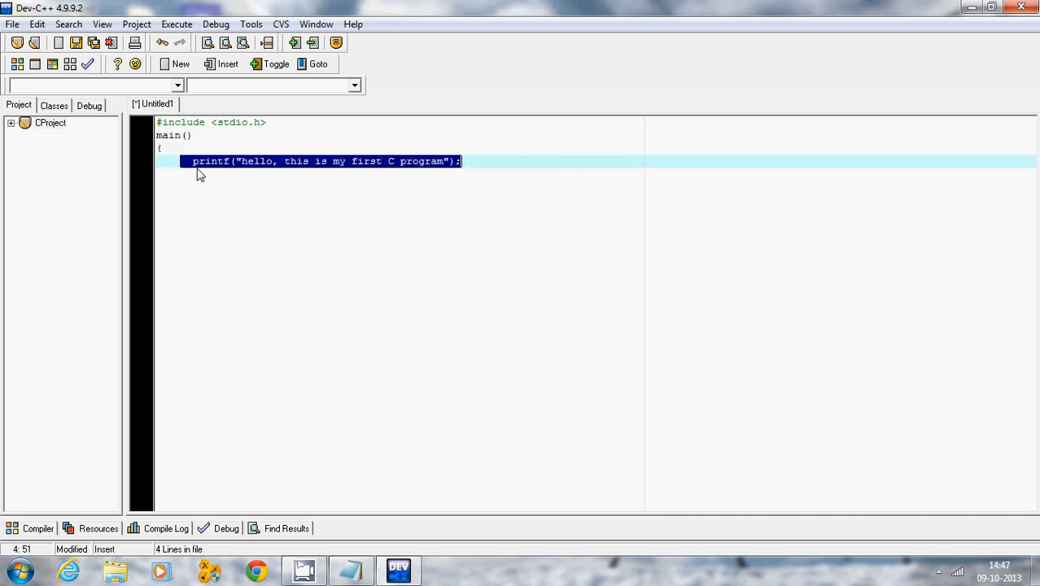
pyautogui.moveTo(231, 166)
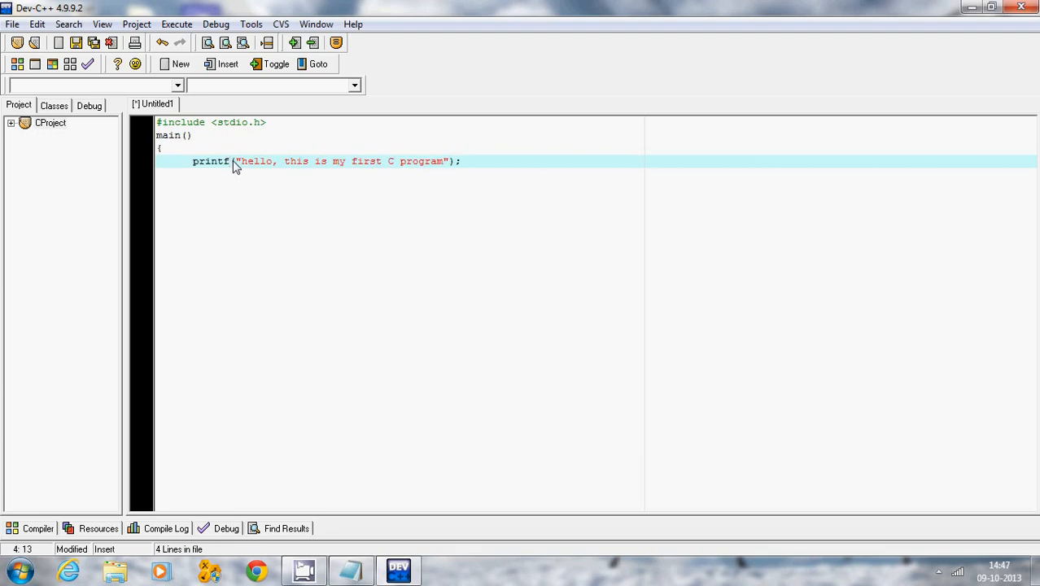
pyautogui.moveTo(245, 192)
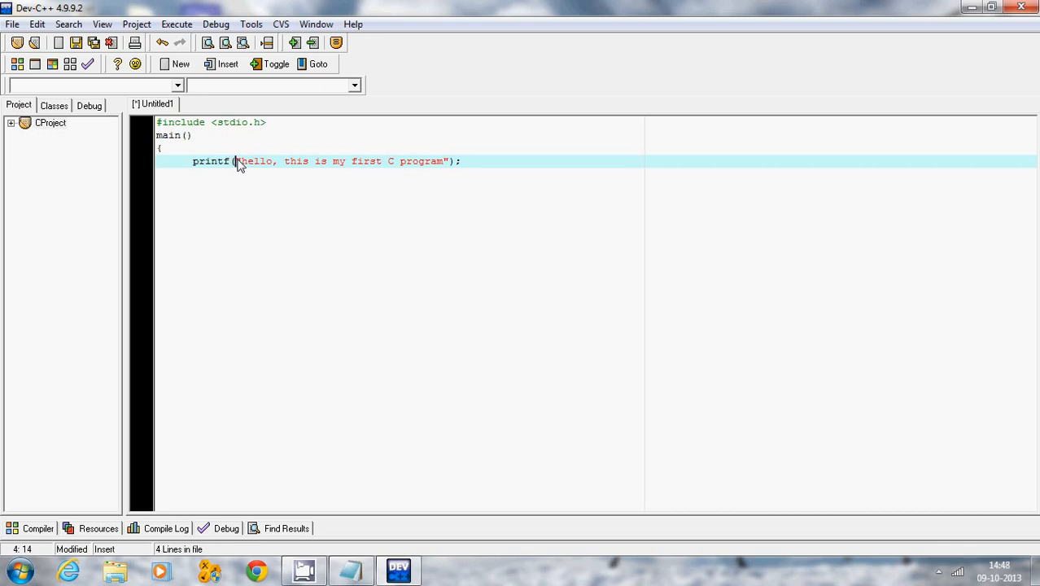
pyautogui.moveTo(244, 169)
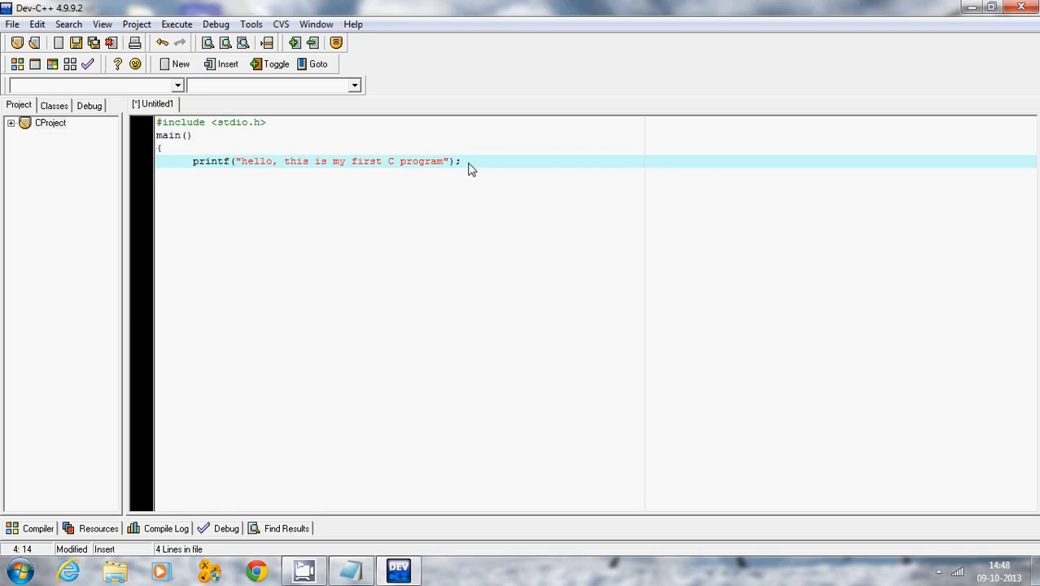
pyautogui.click(461, 161)
pyautogui.write('g')
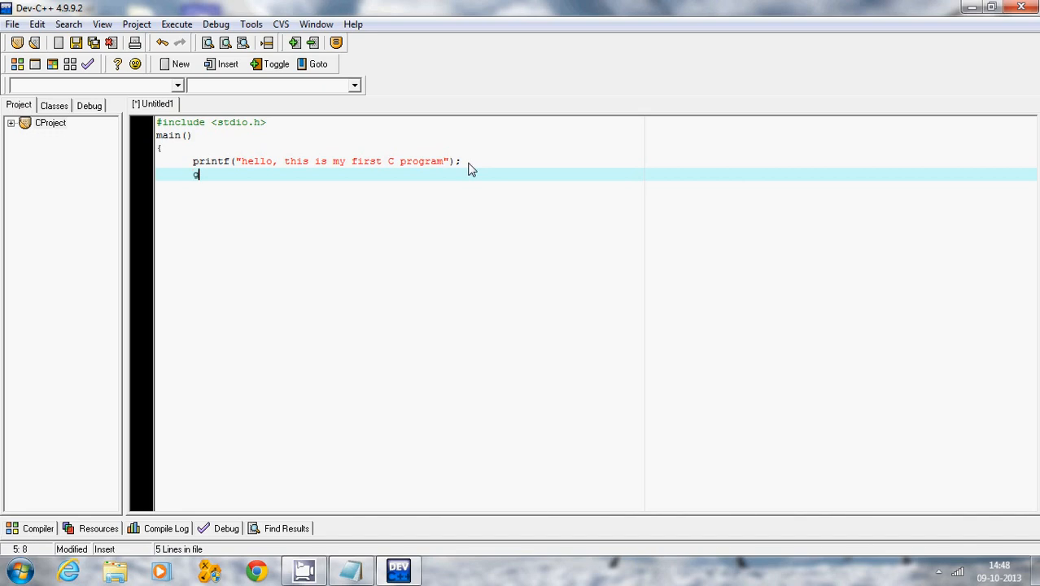
# Step: Add a getch(); statement after the printf and a closing brace ending main
pyautogui.write('etch(')
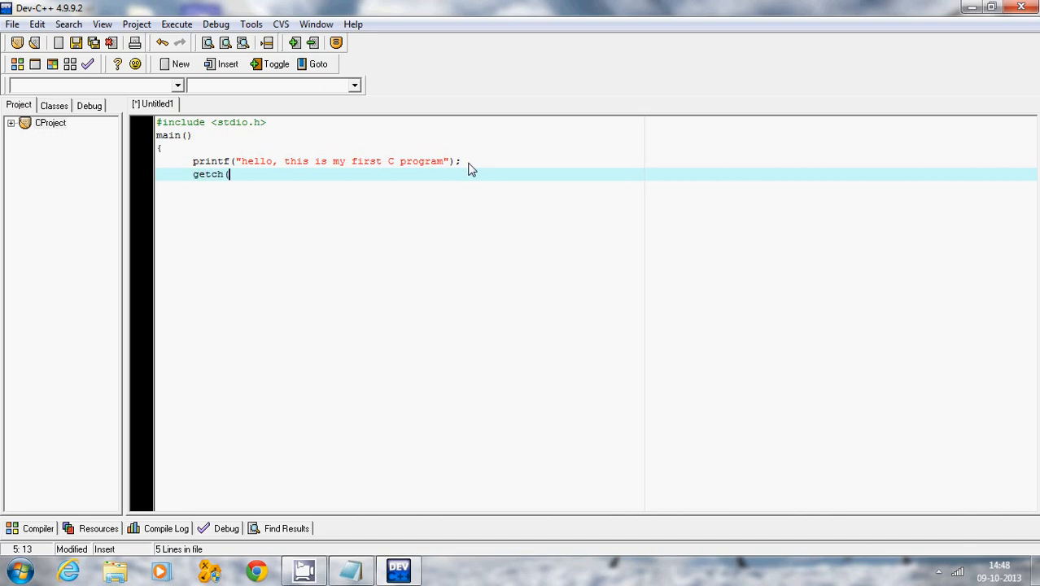
pyautogui.write(');')
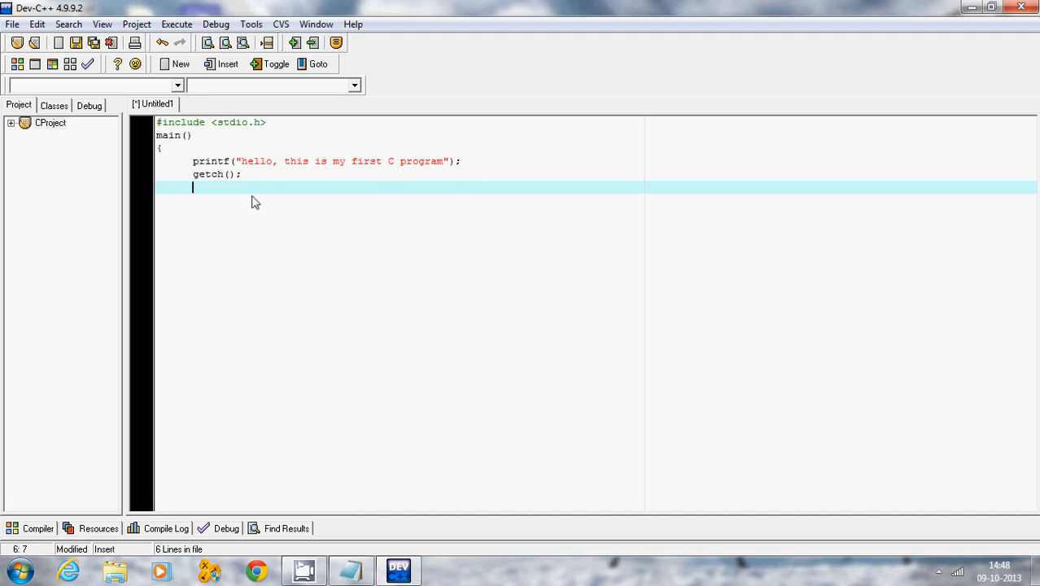
pyautogui.moveTo(264, 187)
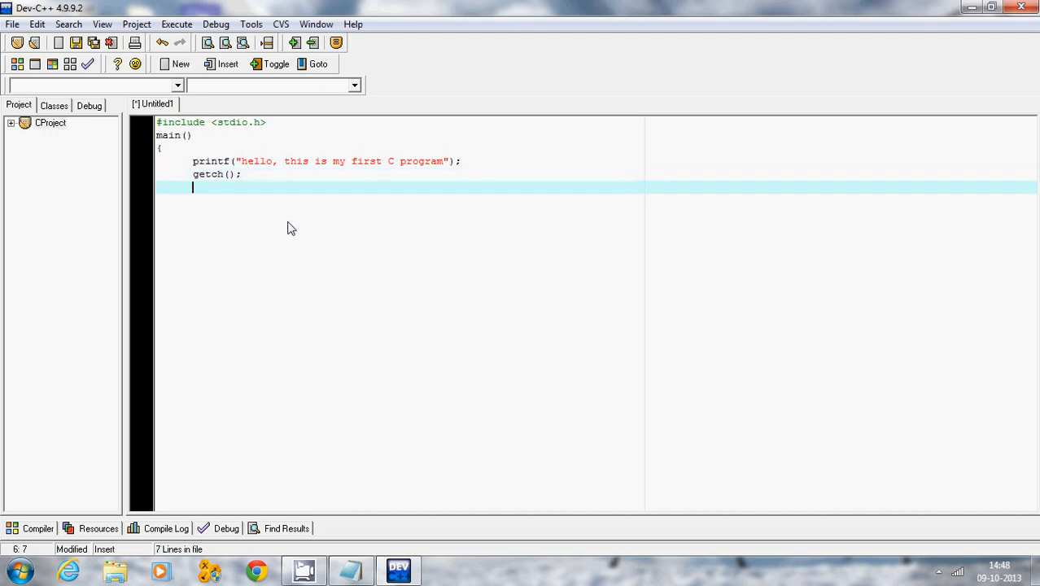
pyautogui.write('}')
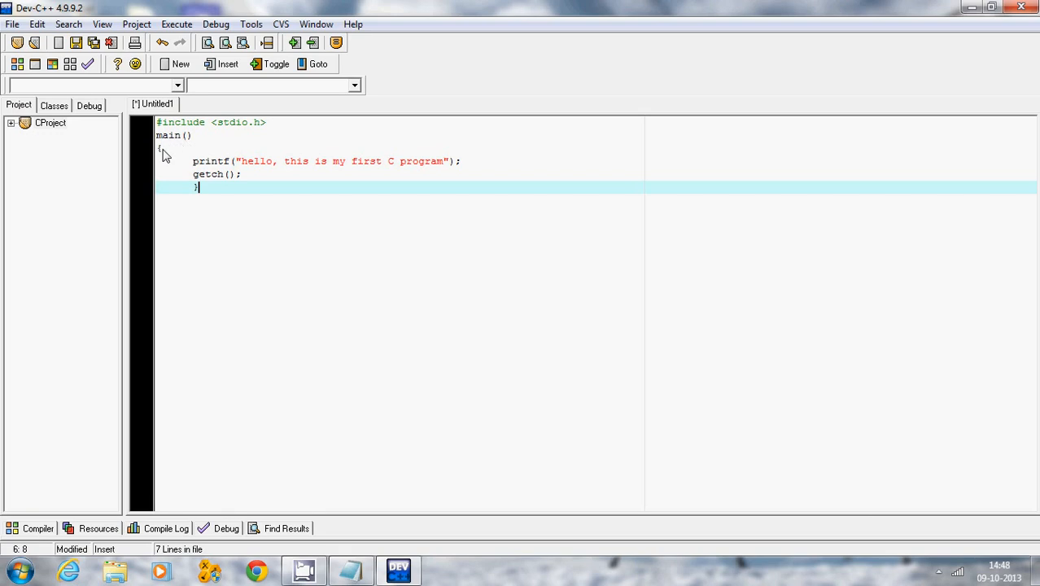
pyautogui.moveTo(231, 204)
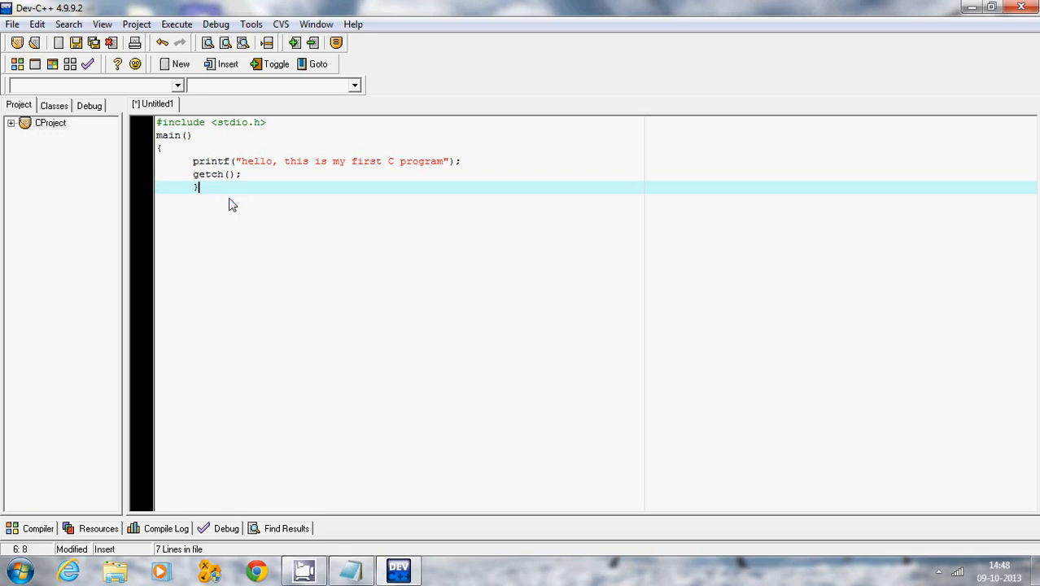
pyautogui.moveTo(198, 205)
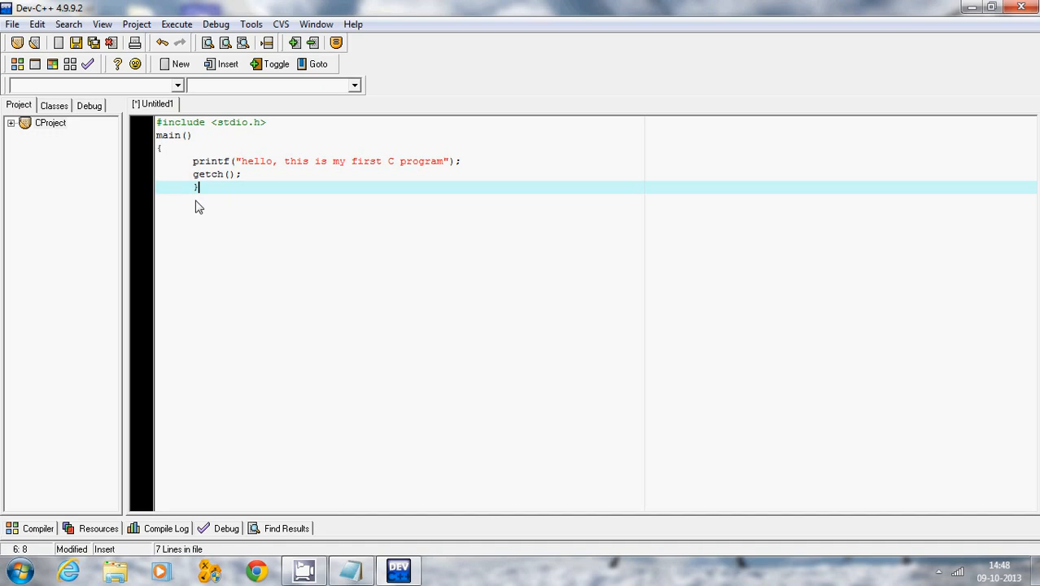
pyautogui.moveTo(179, 39)
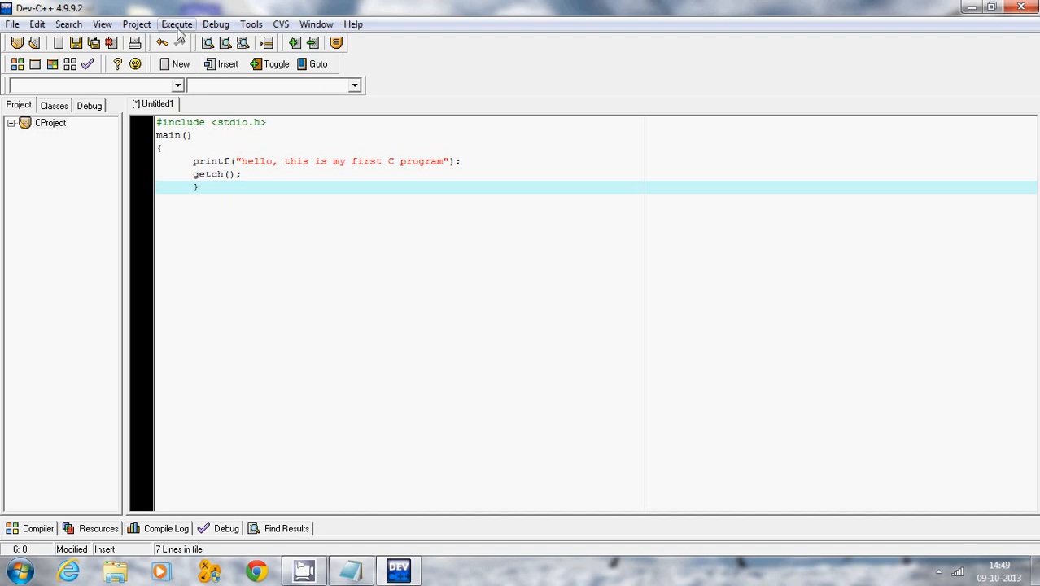
# Step: Compile from the Execute menu, saving the source as prg1.c when prompted
pyautogui.click(176, 25)
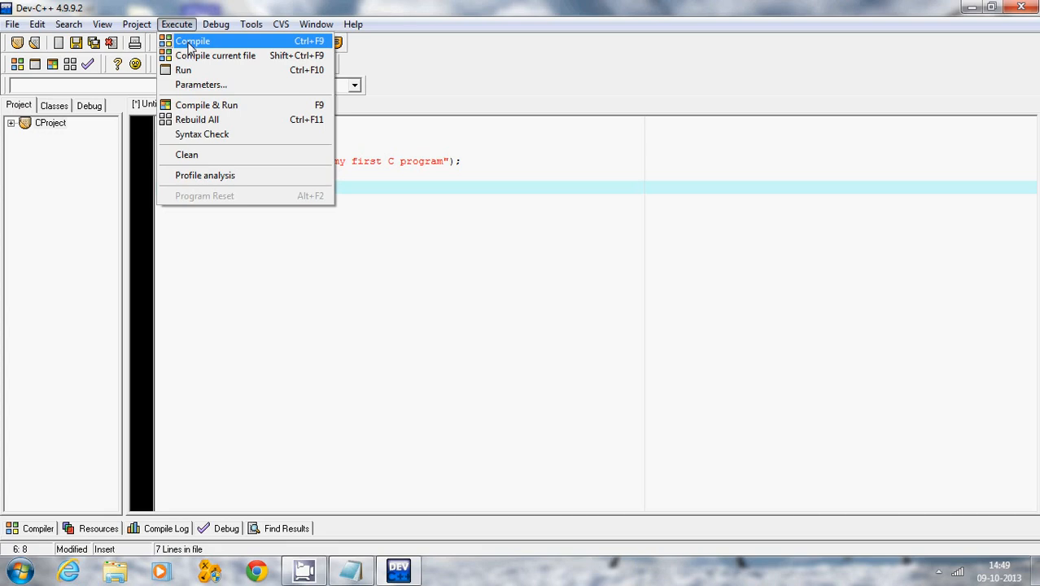
pyautogui.click(192, 40)
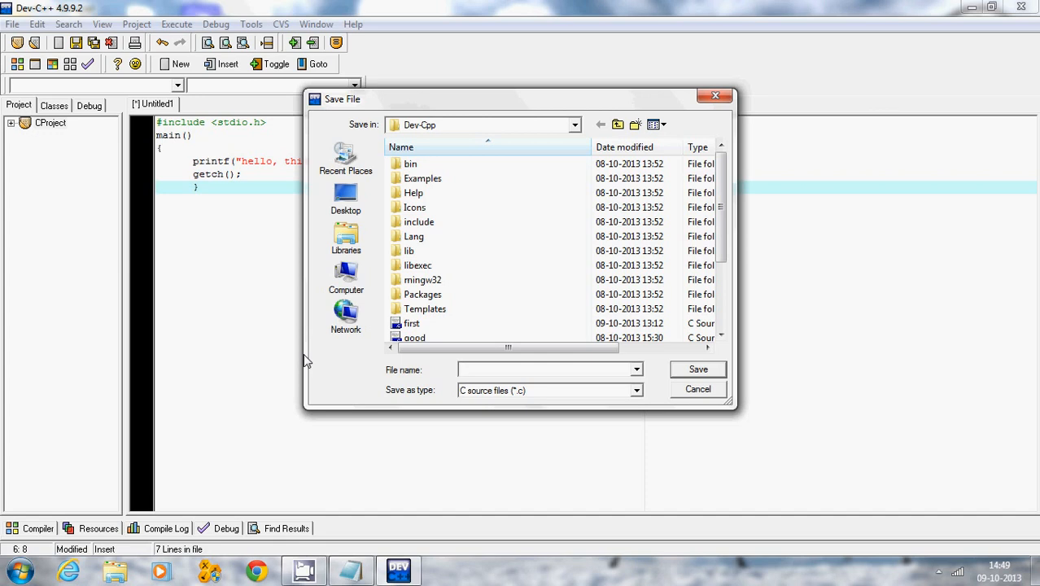
pyautogui.write('c')
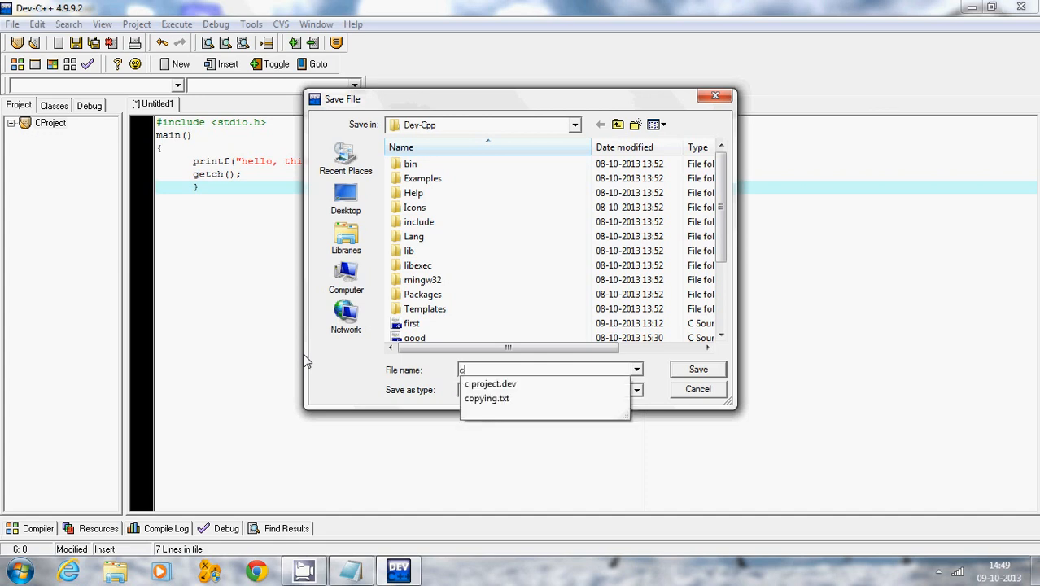
pyautogui.write('pr')
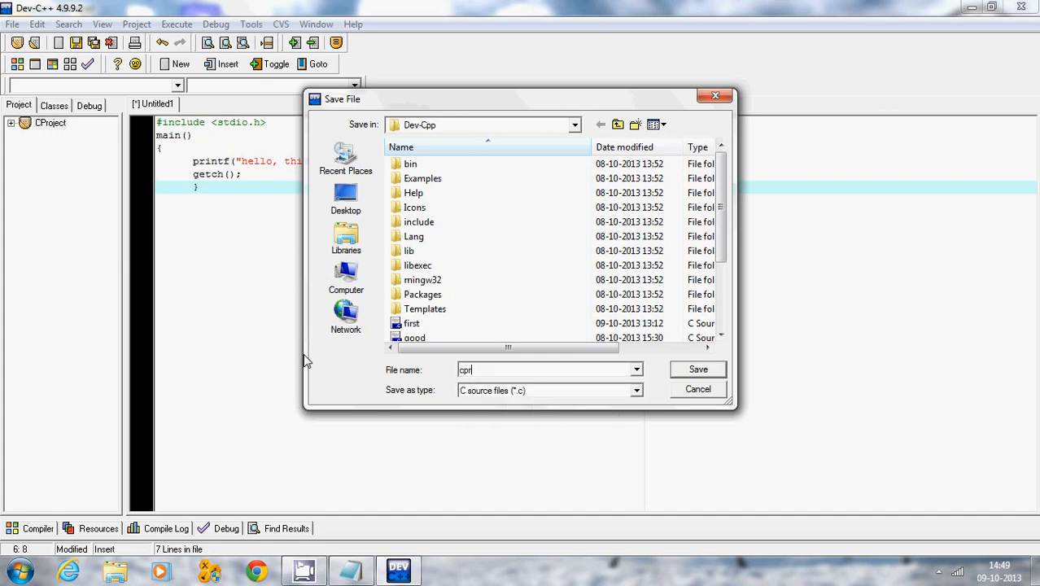
pyautogui.write('g')
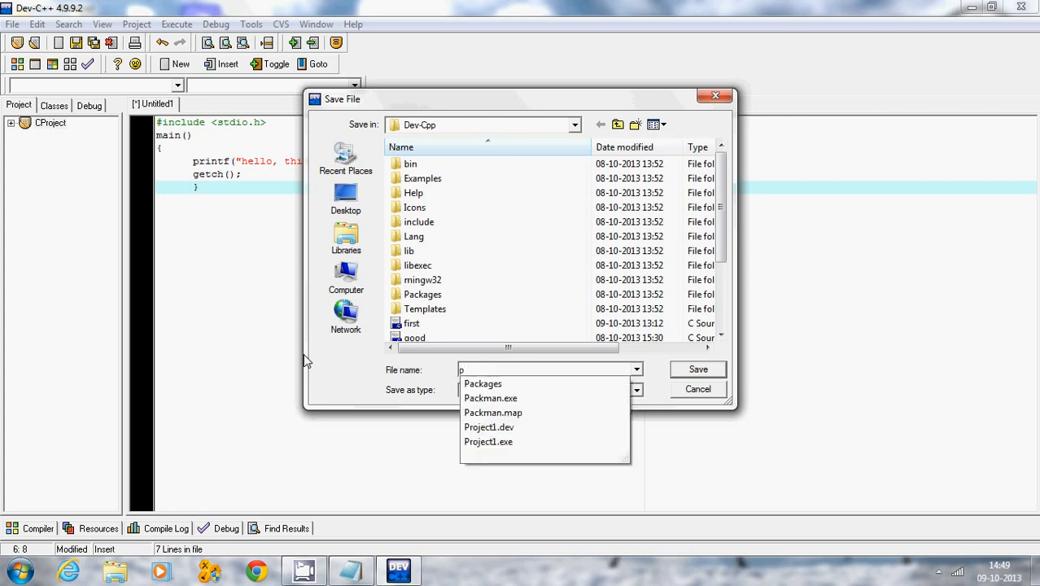
pyautogui.write('rg1.c')
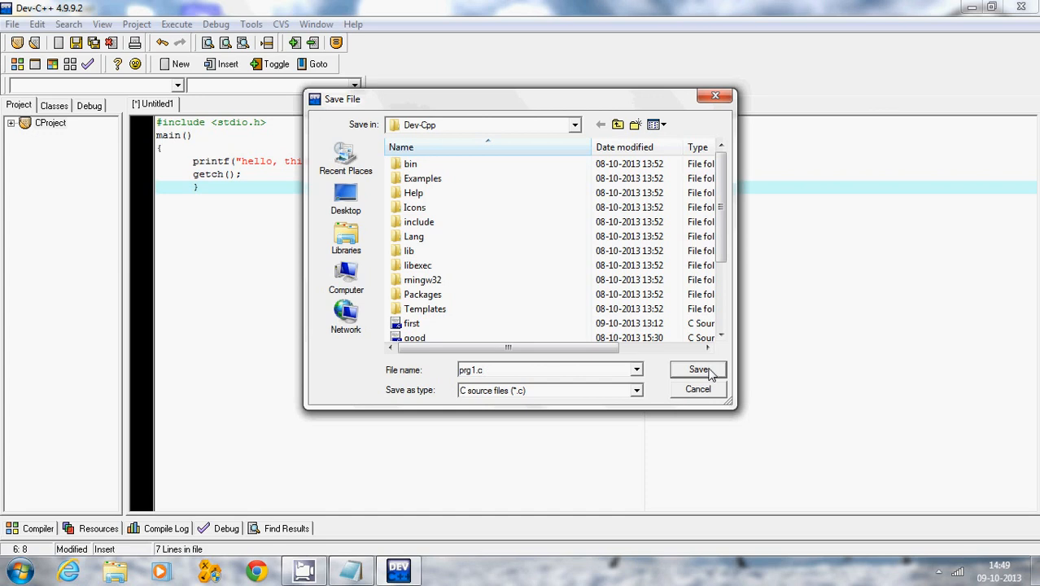
pyautogui.click(697, 369)
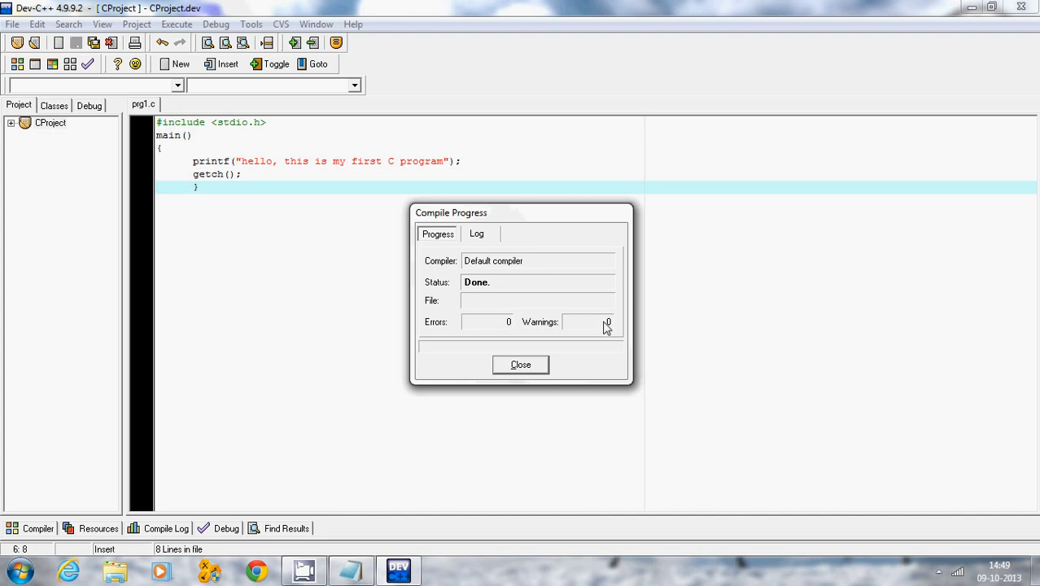
pyautogui.moveTo(521, 364)
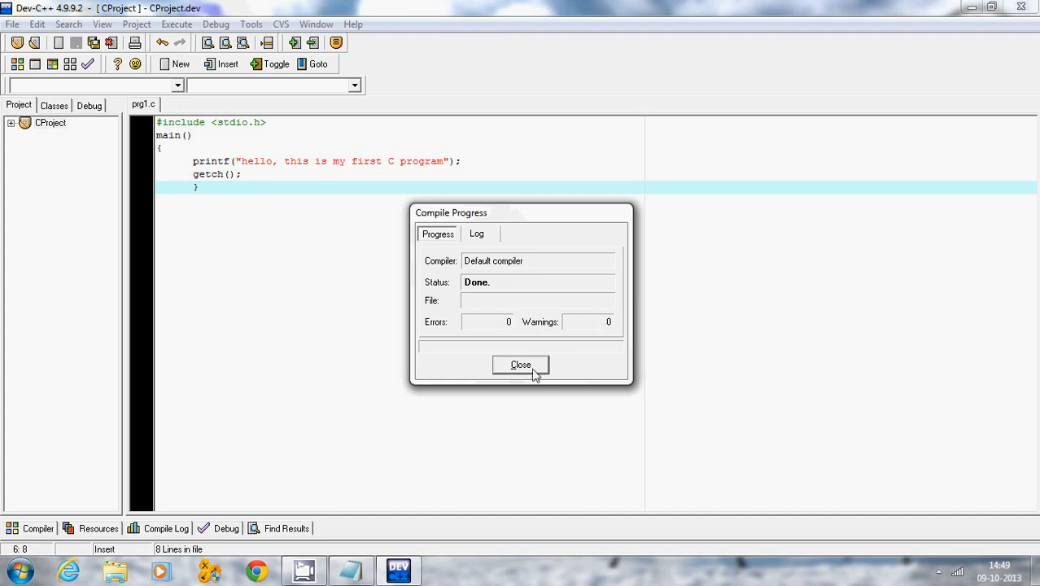
# Step: Close the Compile Progress report and run the compiled program from Execute
pyautogui.click(521, 364)
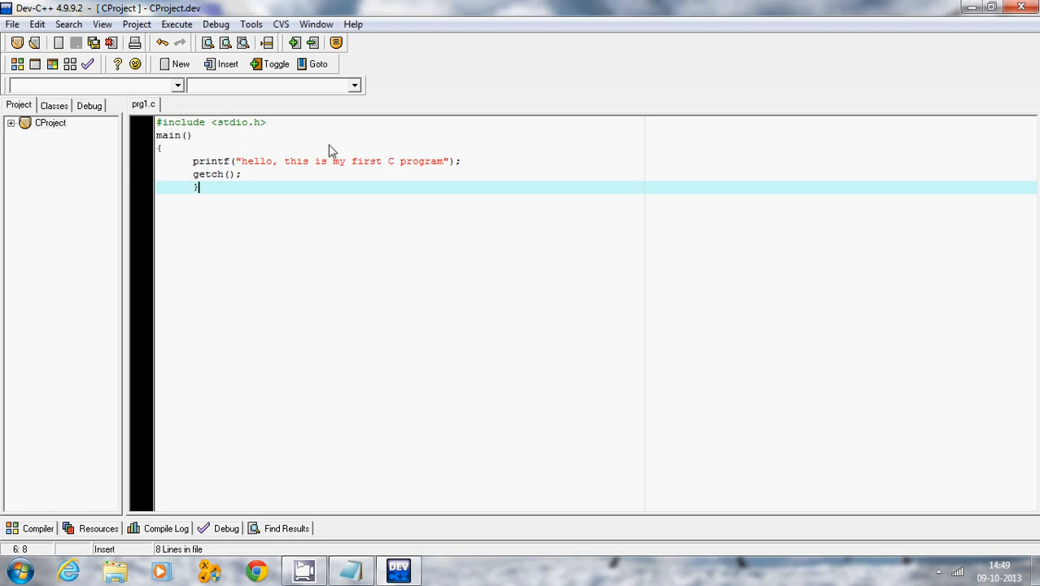
pyautogui.click(176, 24)
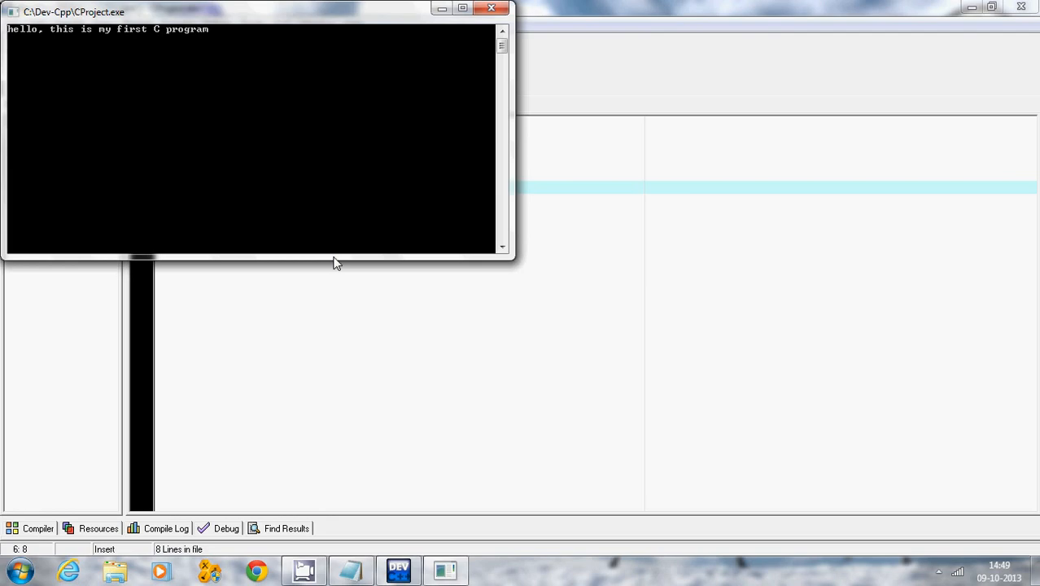
pyautogui.moveTo(94, 45)
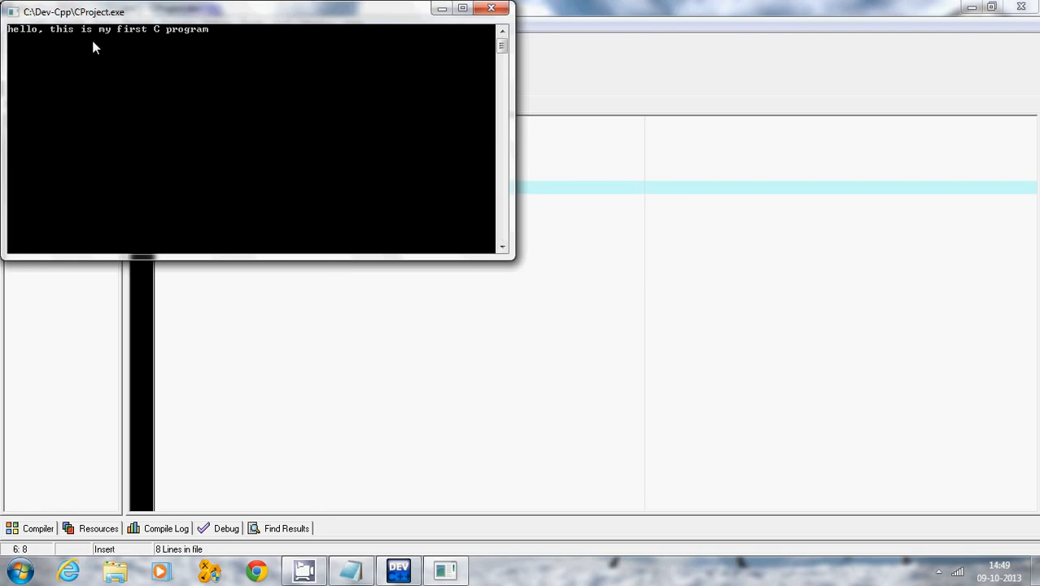
pyautogui.moveTo(18, 39)
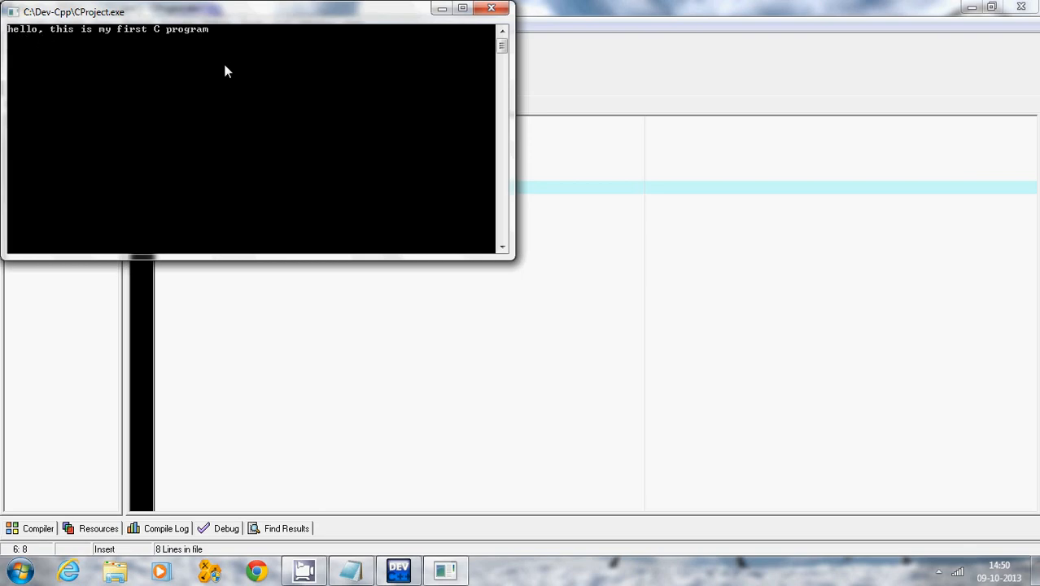
pyautogui.moveTo(86, 40)
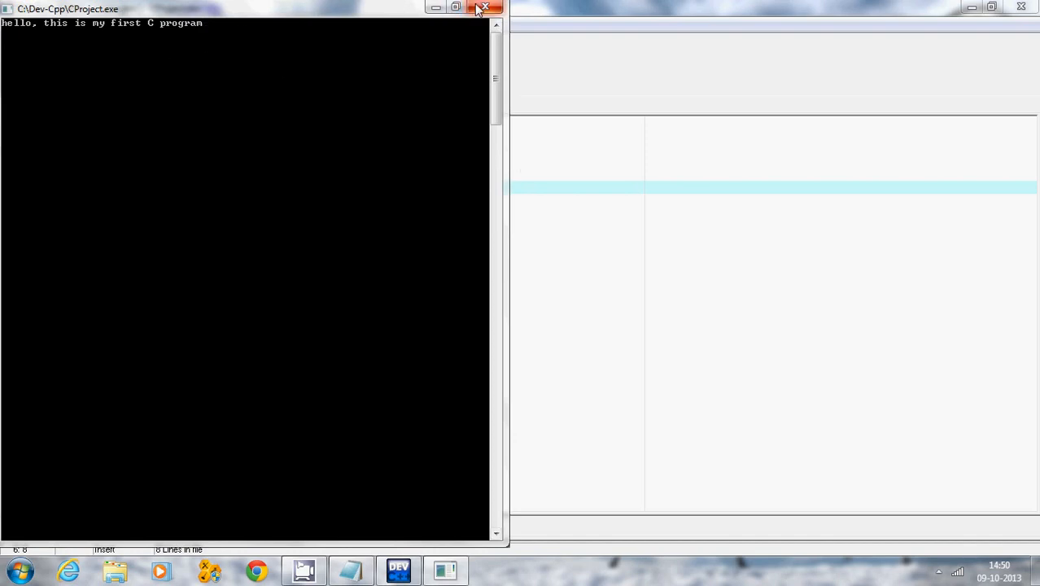
pyautogui.moveTo(486, 8)
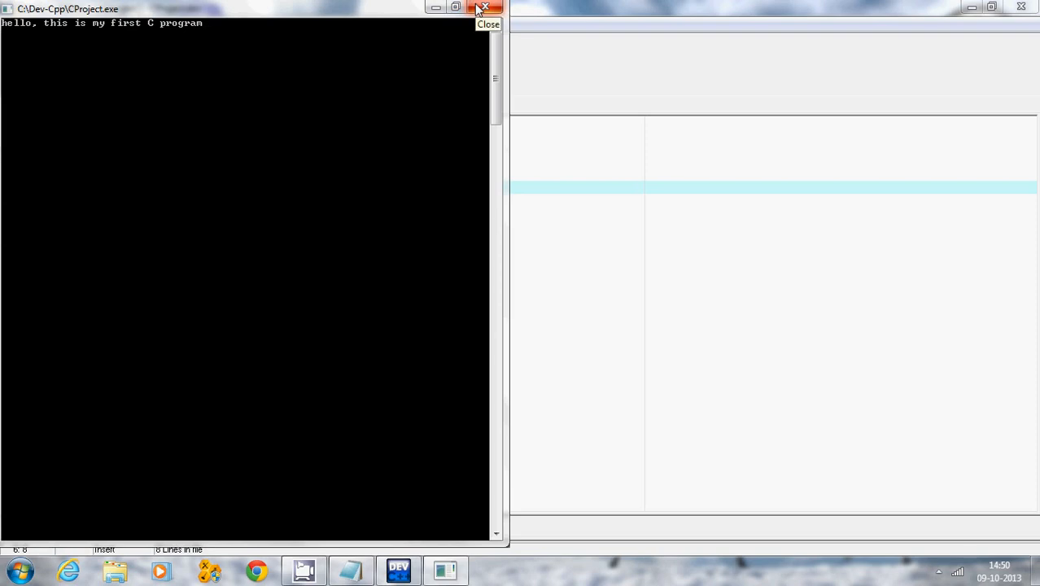
# Step: Close the console window showing "hello, this is my first C program"
pyautogui.click(485, 7)
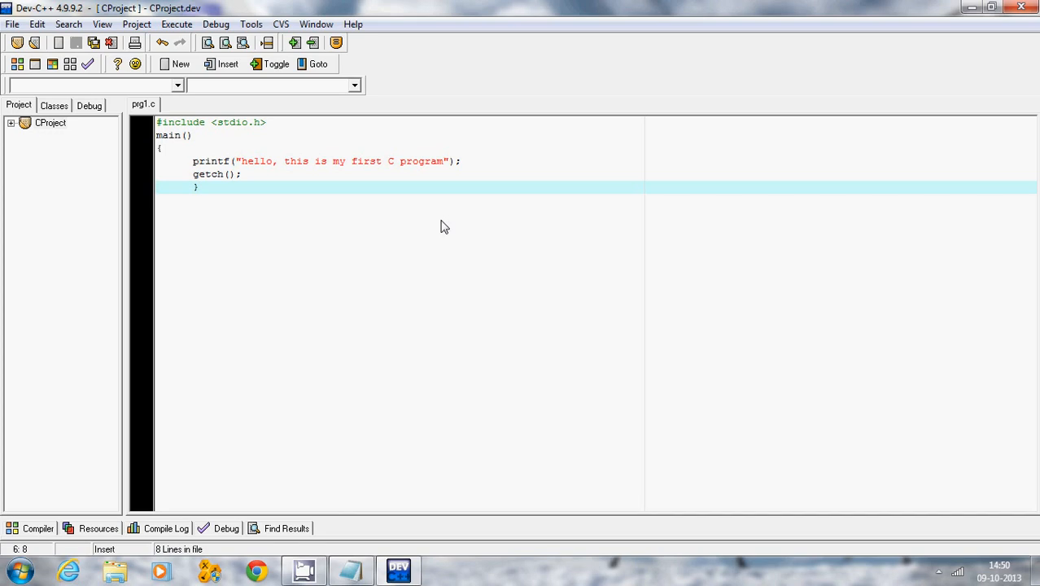
pyautogui.click(199, 186)
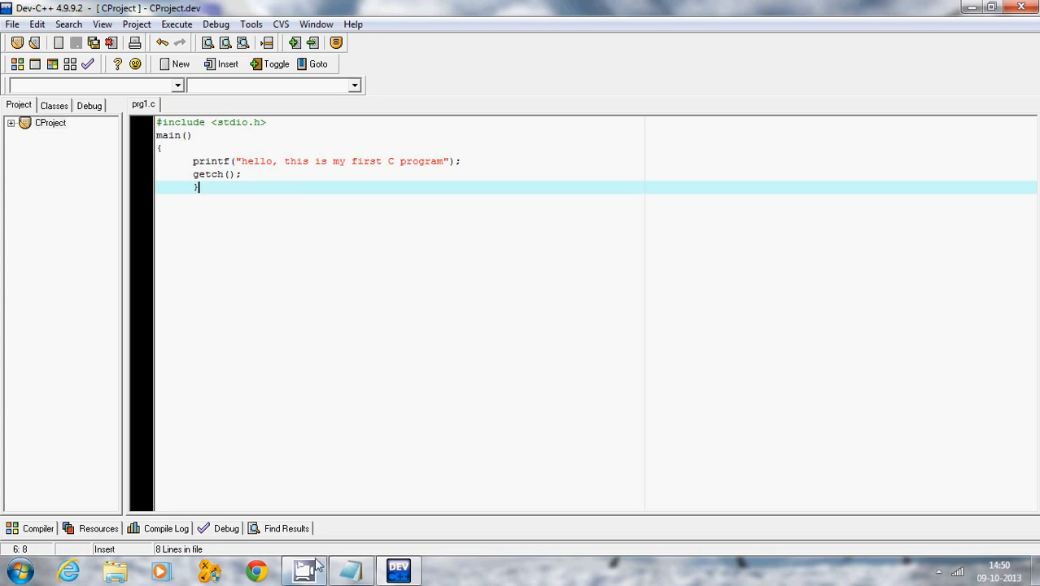
pyautogui.click(303, 570)
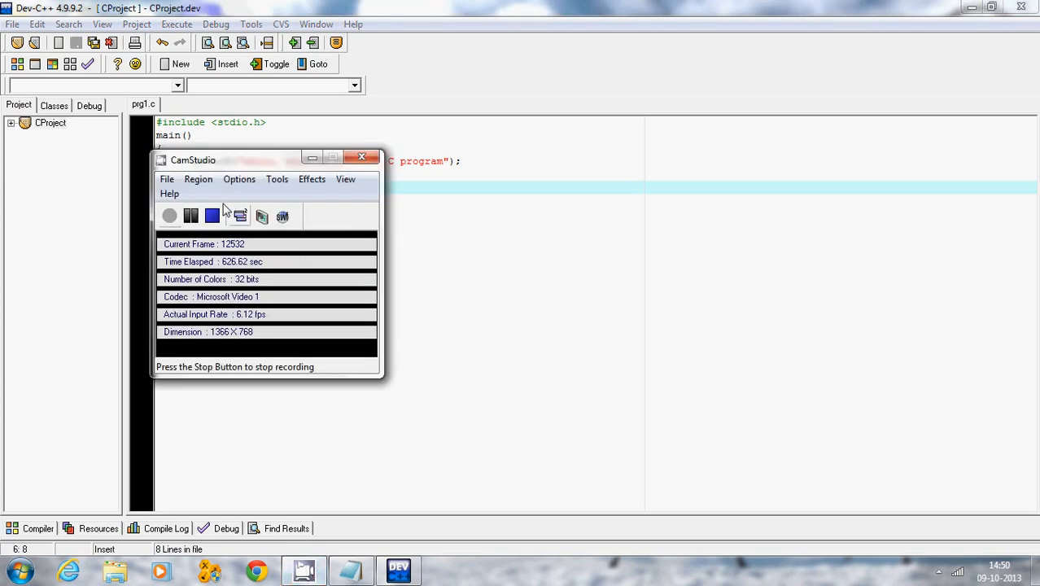